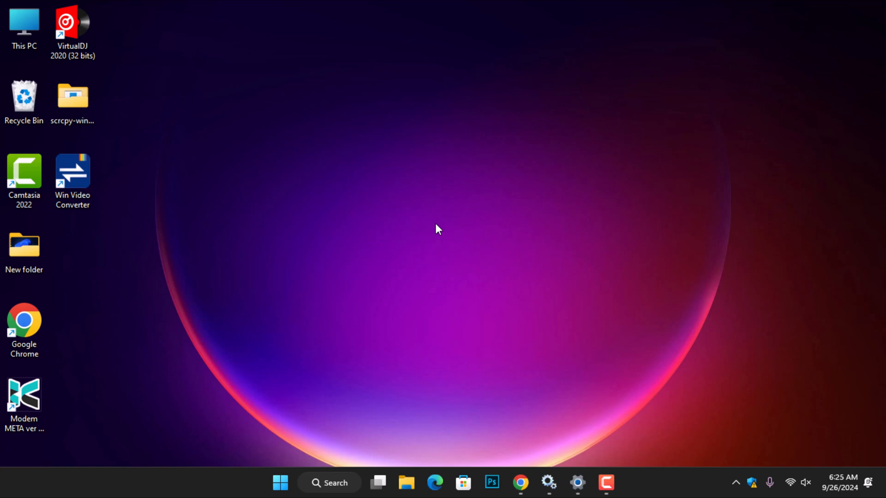
pyautogui.moveTo(520, 482)
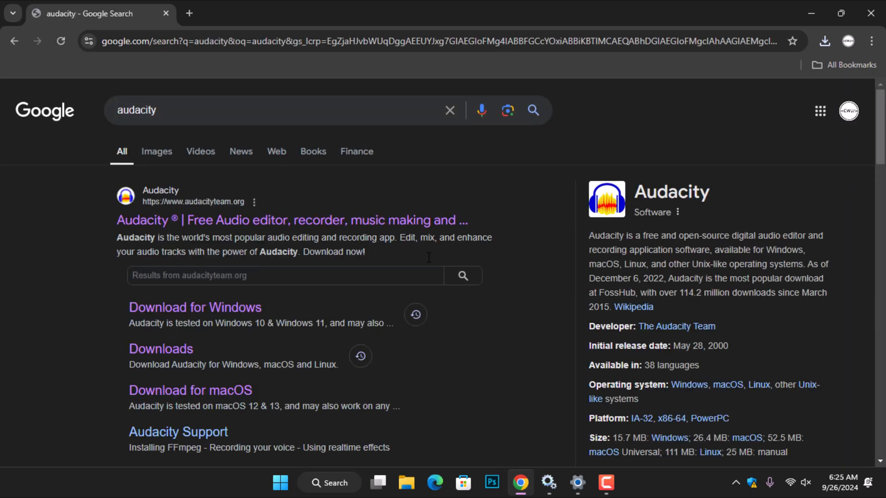
# Open audacityteam.org from the search results and skim its homepage.
pyautogui.click(291, 220)
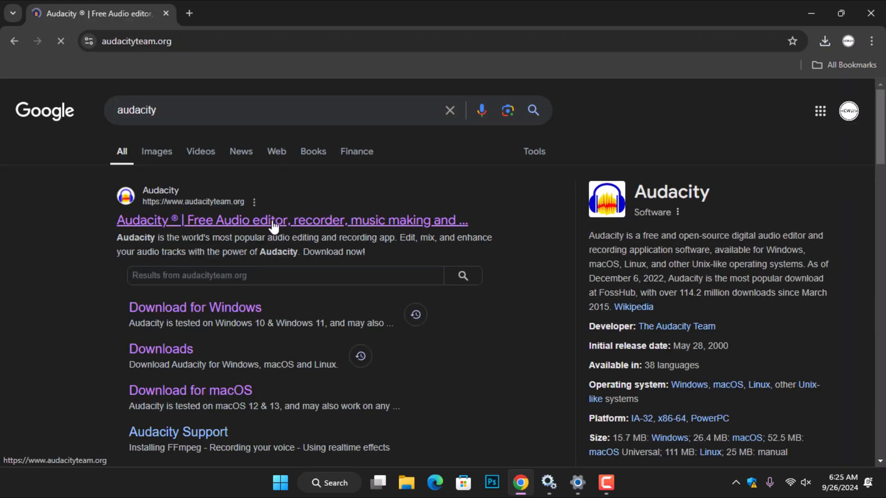
pyautogui.click(291, 220)
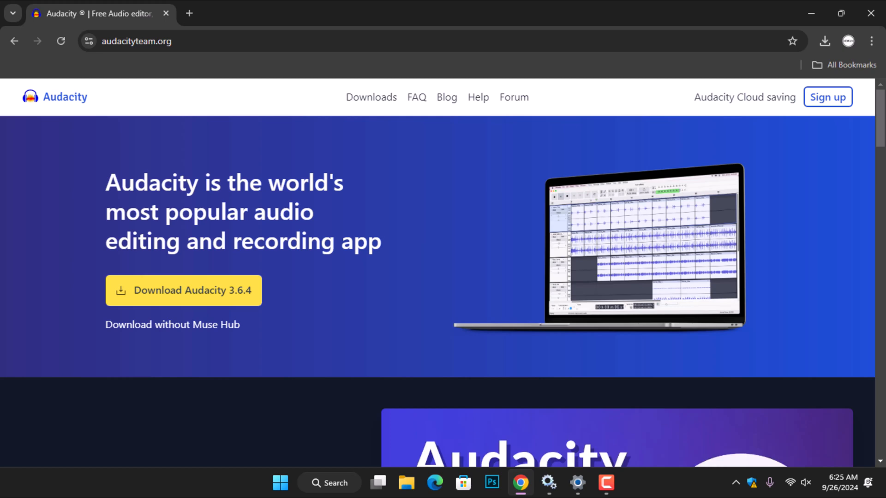
pyautogui.moveTo(238, 196)
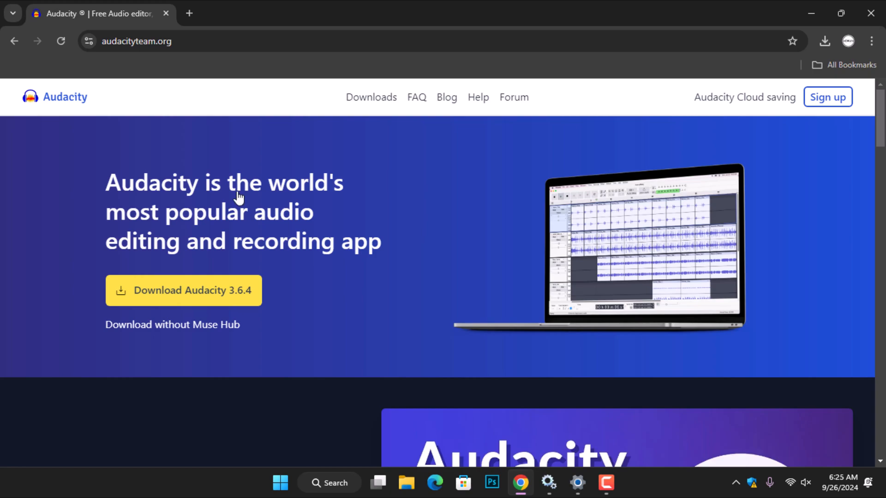
pyautogui.scroll(-3)
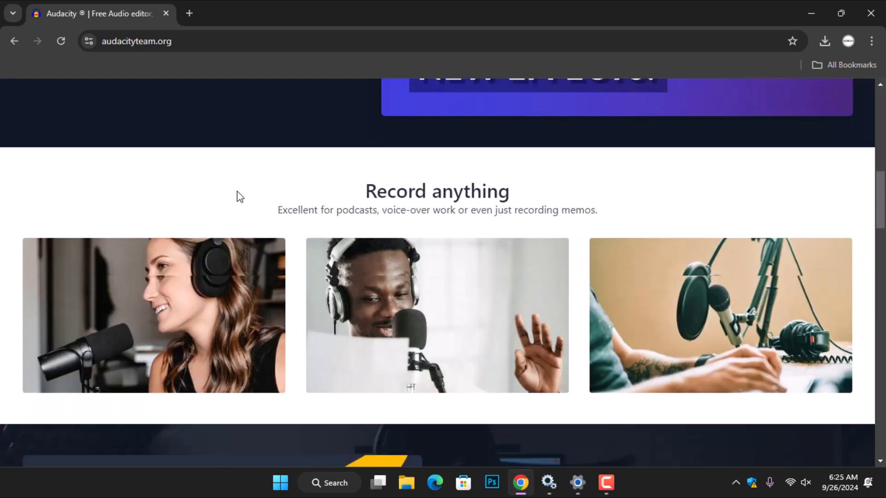
pyautogui.scroll(-3)
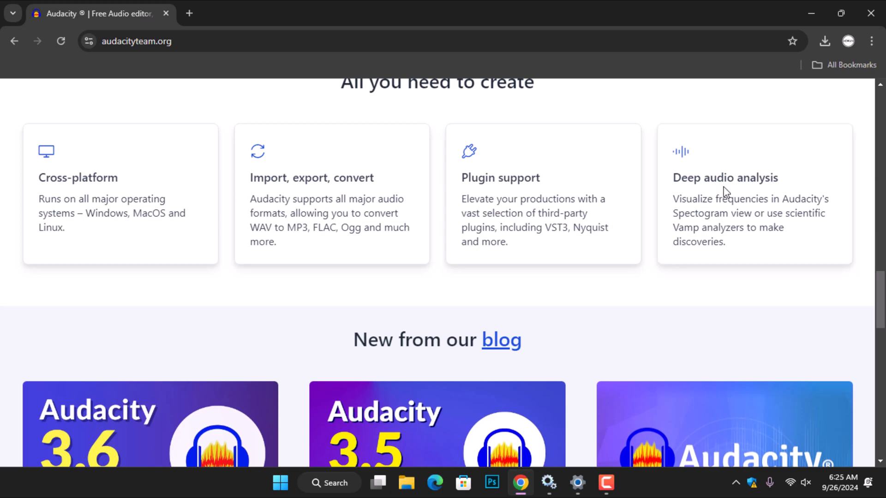
pyautogui.scroll(3)
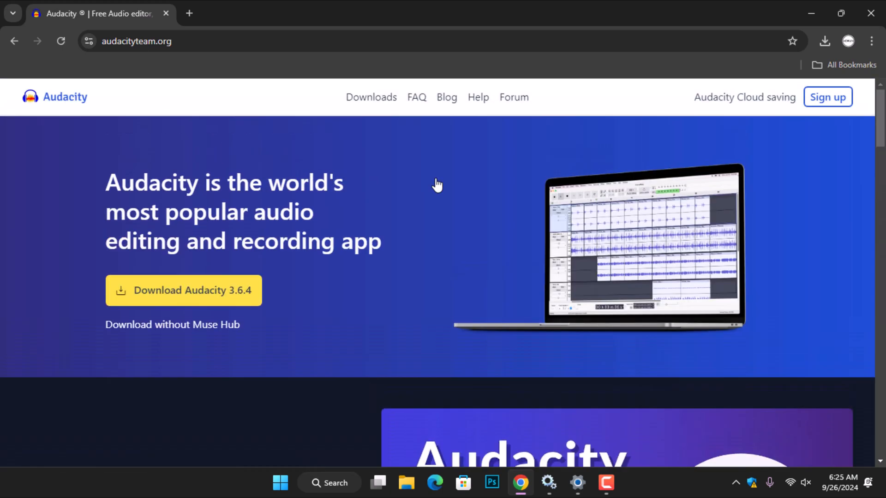
# Go to Downloads, choose Windows, and review the listed installers.
pyautogui.click(371, 97)
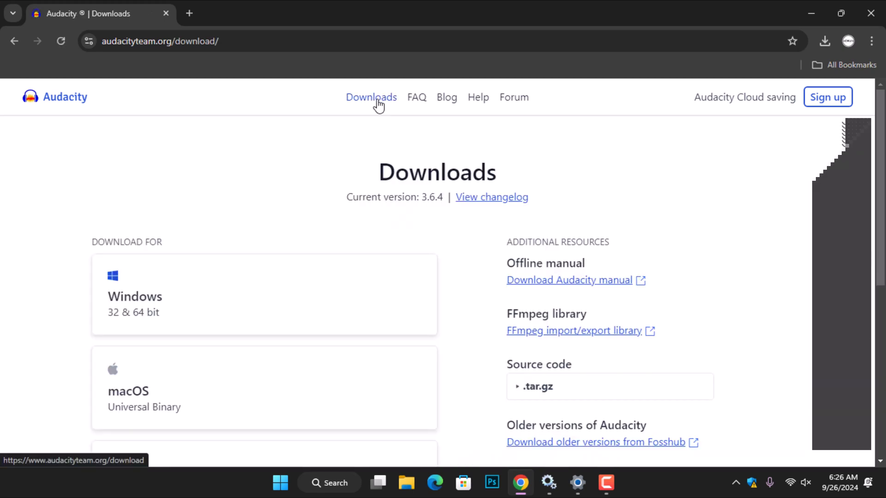
pyautogui.moveTo(232, 292)
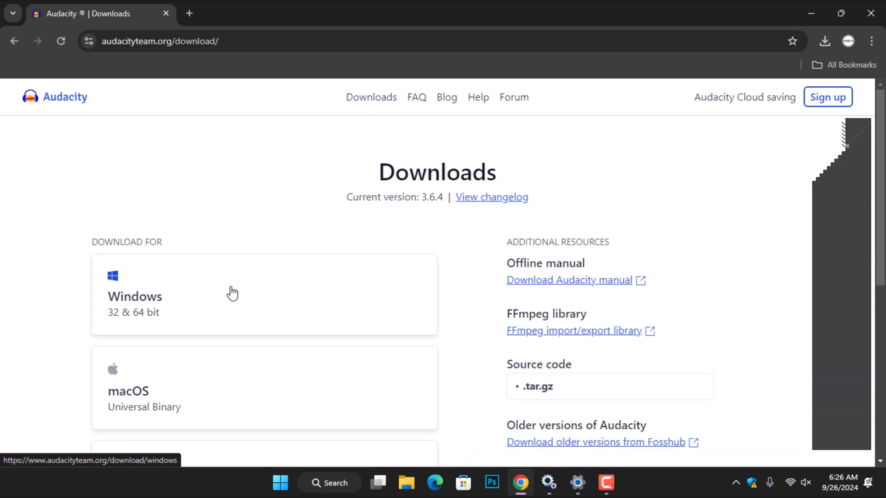
pyautogui.scroll(-3)
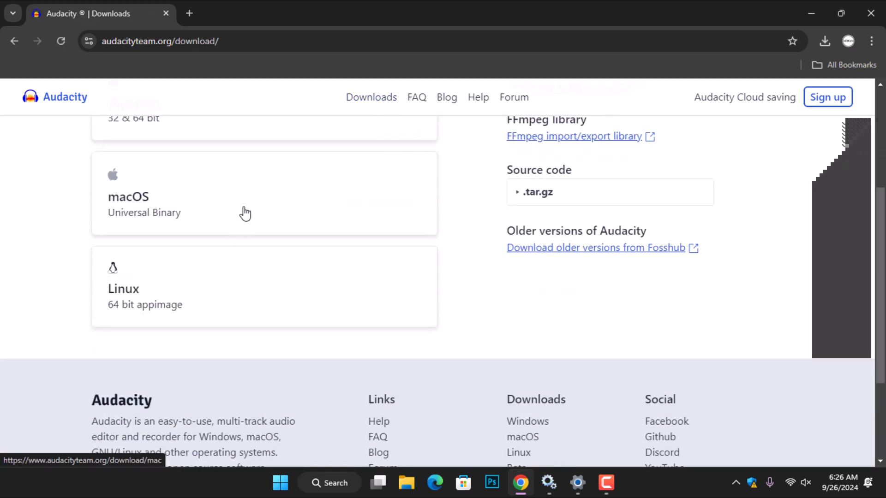
pyautogui.moveTo(212, 305)
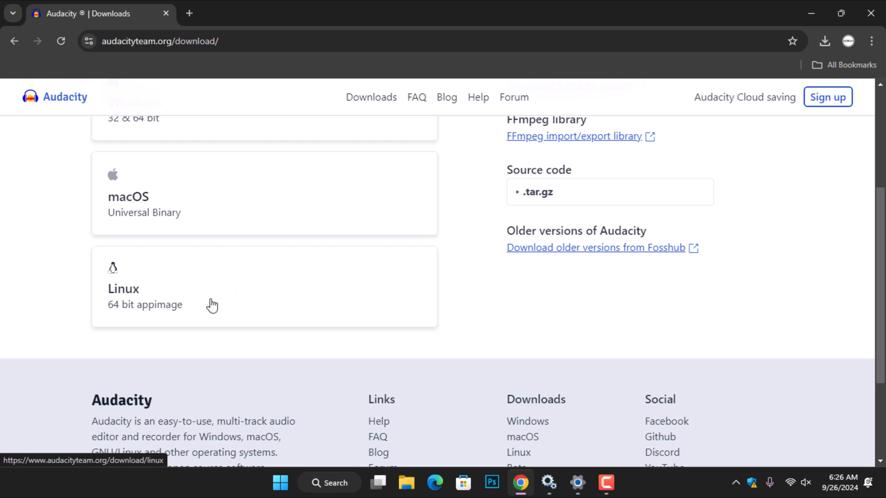
pyautogui.scroll(3)
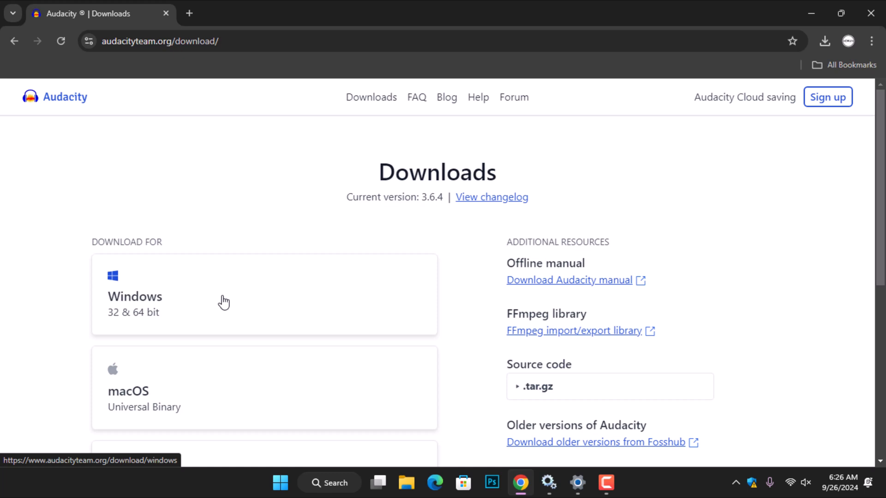
pyautogui.click(224, 300)
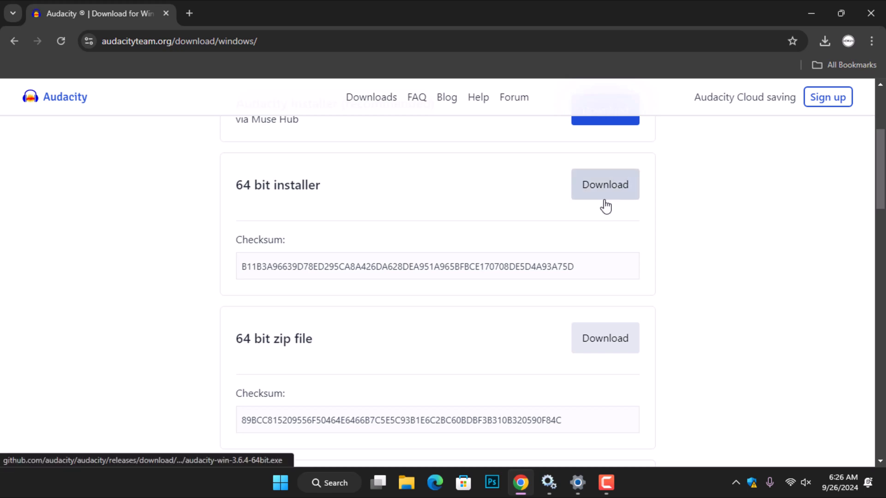
pyautogui.scroll(-3)
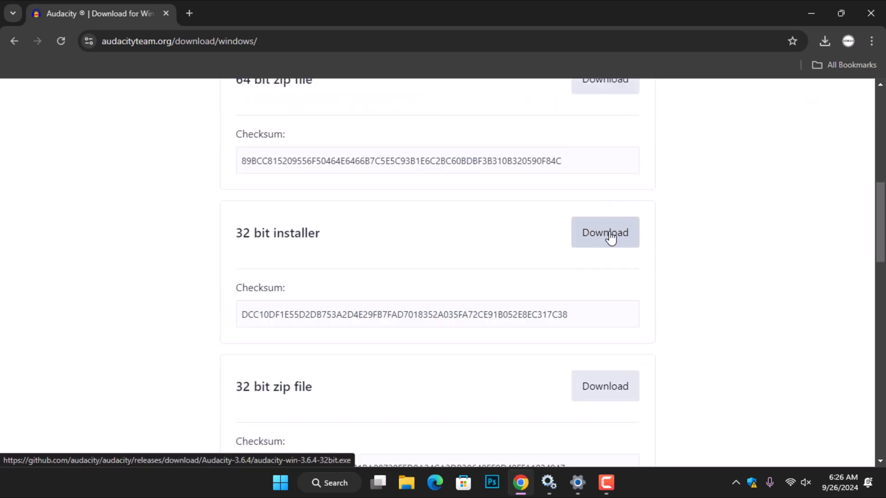
pyautogui.moveTo(602, 236)
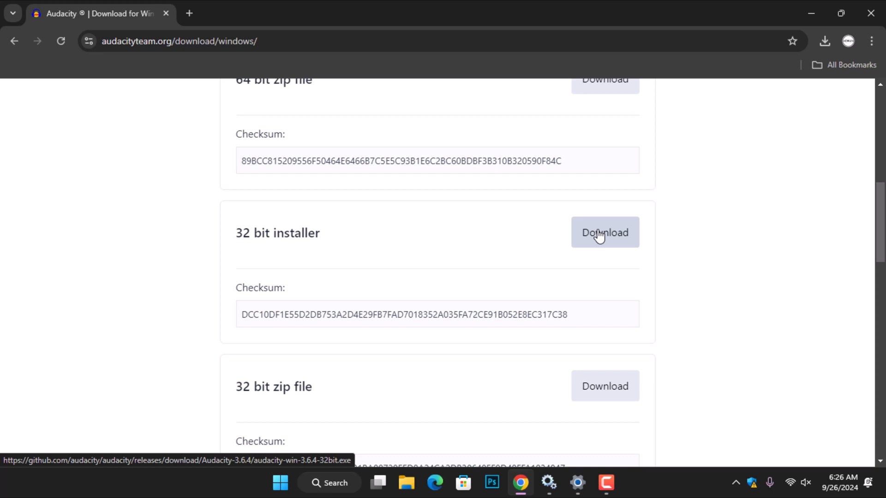
pyautogui.scroll(3)
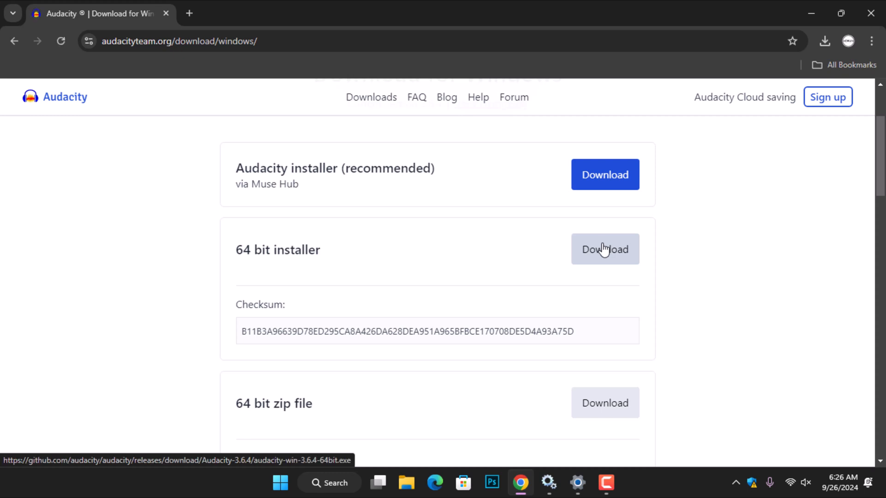
# Download the 64-bit installer and show it in the Downloads folder.
pyautogui.click(604, 249)
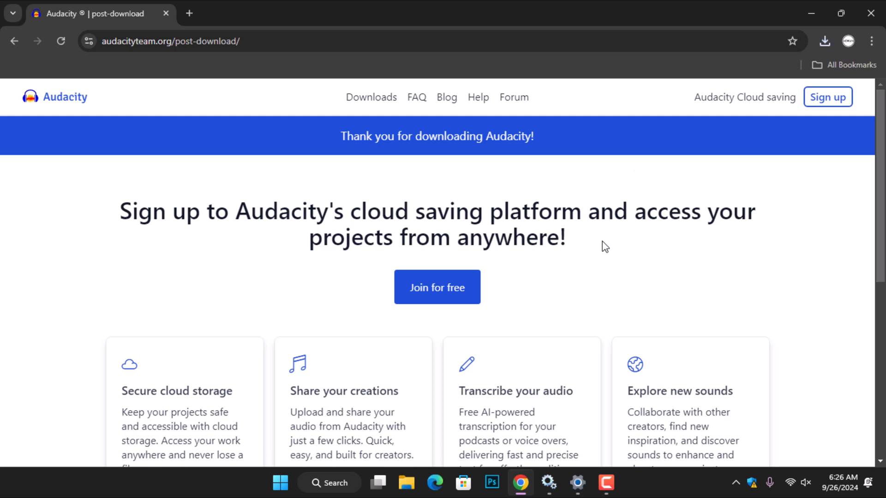
pyautogui.moveTo(617, 221)
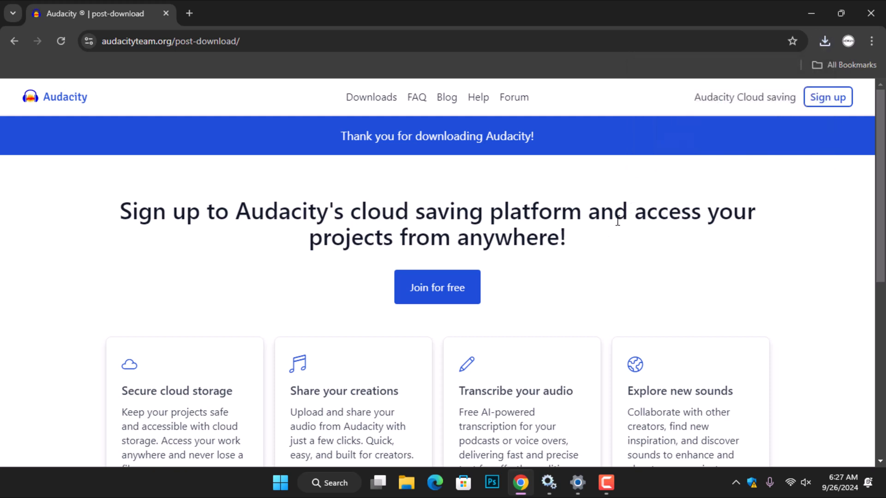
pyautogui.click(824, 40)
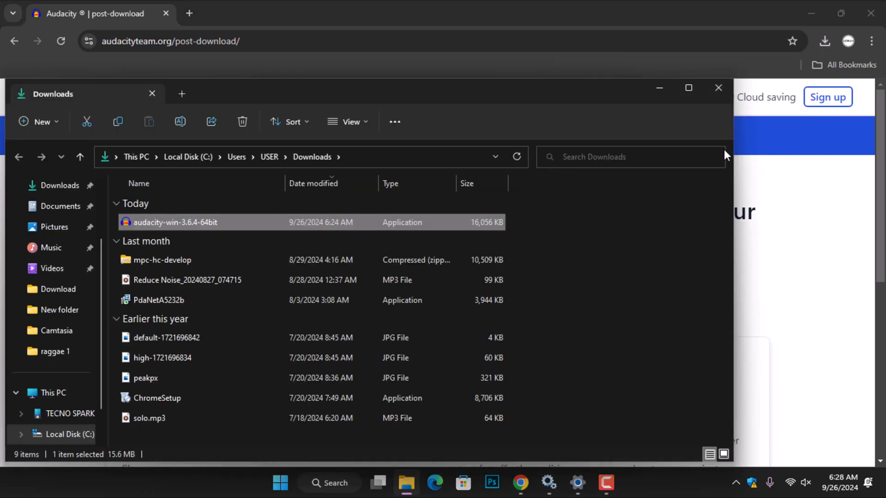
pyautogui.moveTo(231, 226)
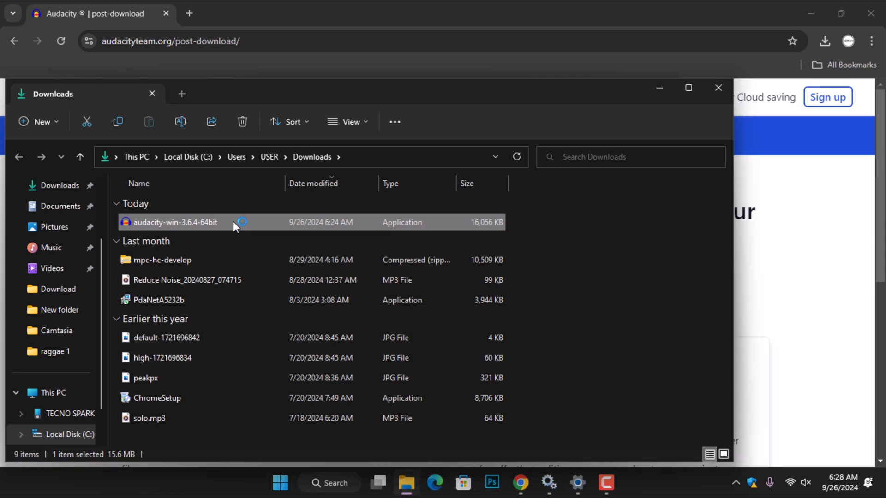
# Run the Audacity 3.6.4 installer in English, accepting the license and default Program Files folder.
pyautogui.doubleClick(175, 222)
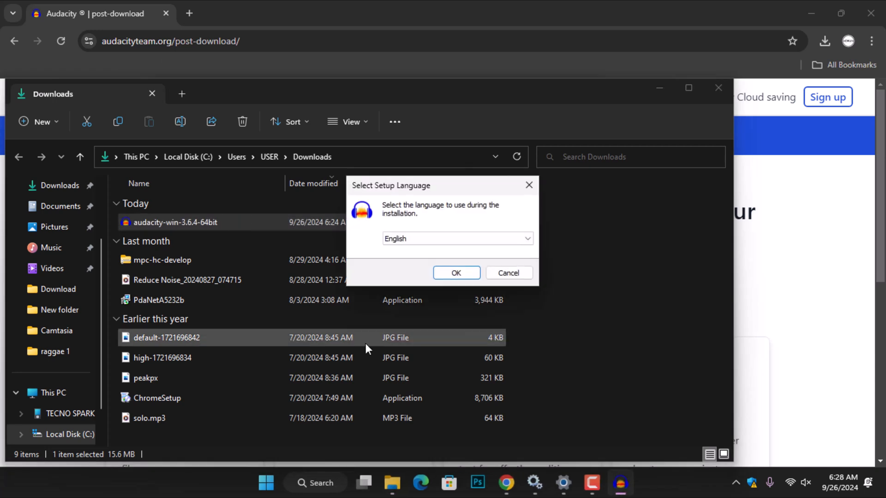
pyautogui.click(456, 272)
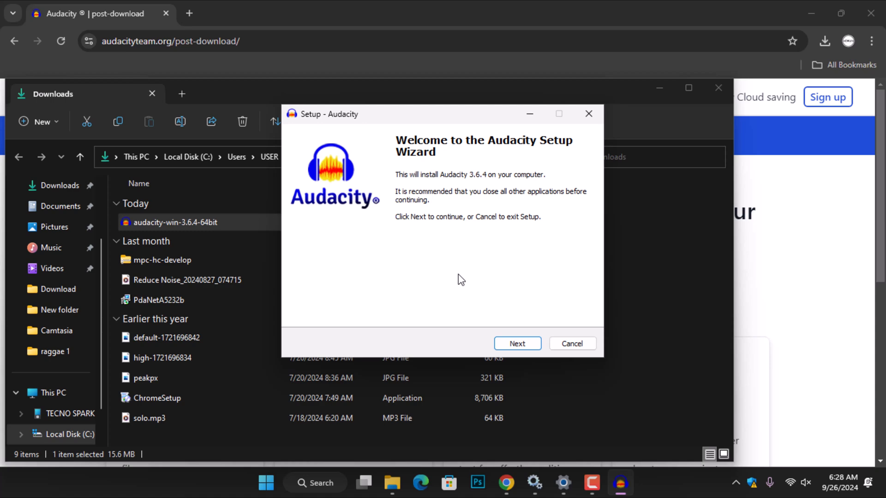
pyautogui.click(517, 343)
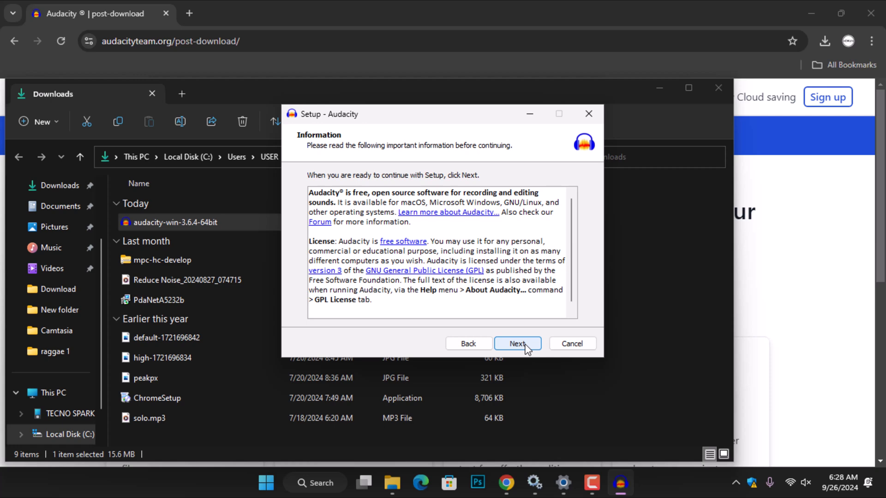
pyautogui.click(516, 343)
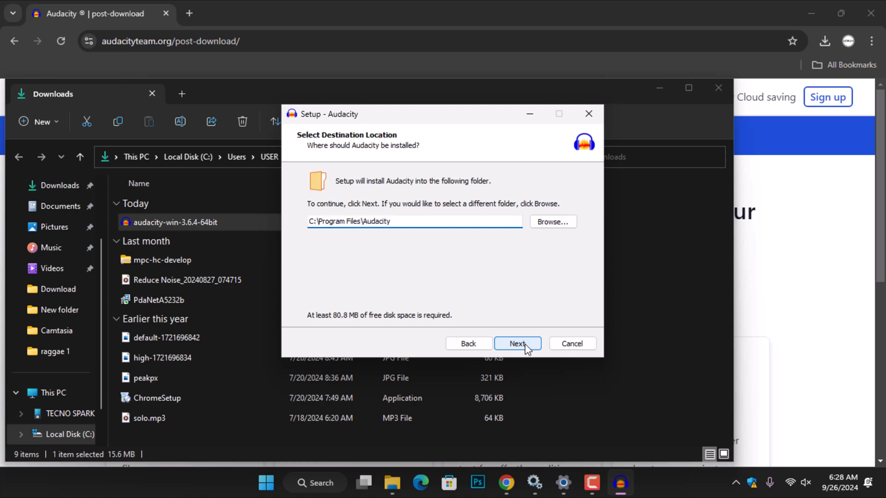
pyautogui.click(517, 343)
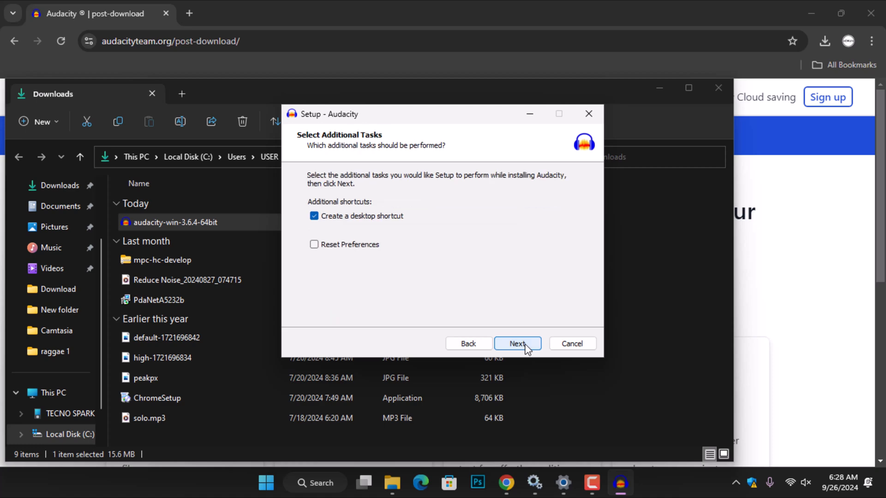
# Keep the desktop shortcut, install Audacity, and finish setup launching it.
pyautogui.click(516, 343)
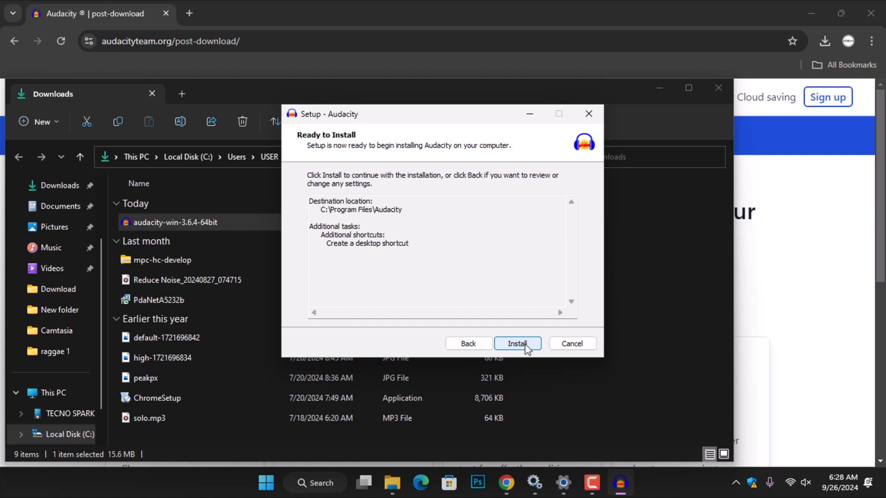
pyautogui.click(517, 343)
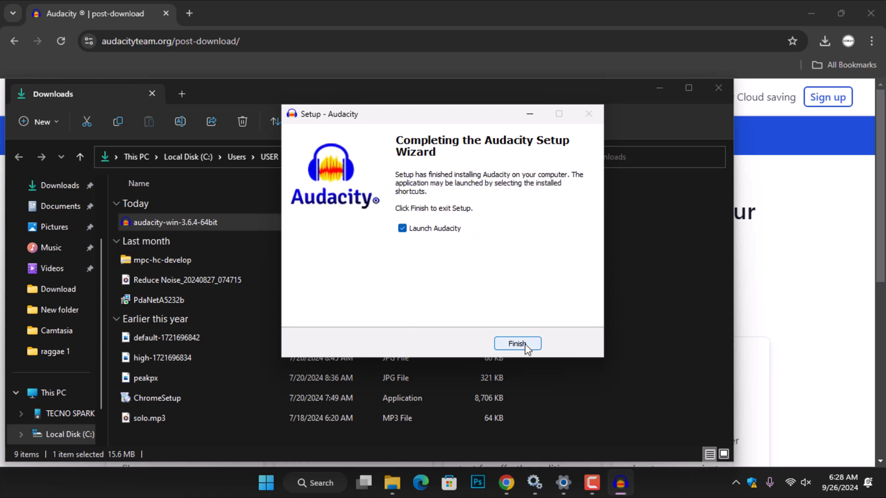
pyautogui.click(517, 344)
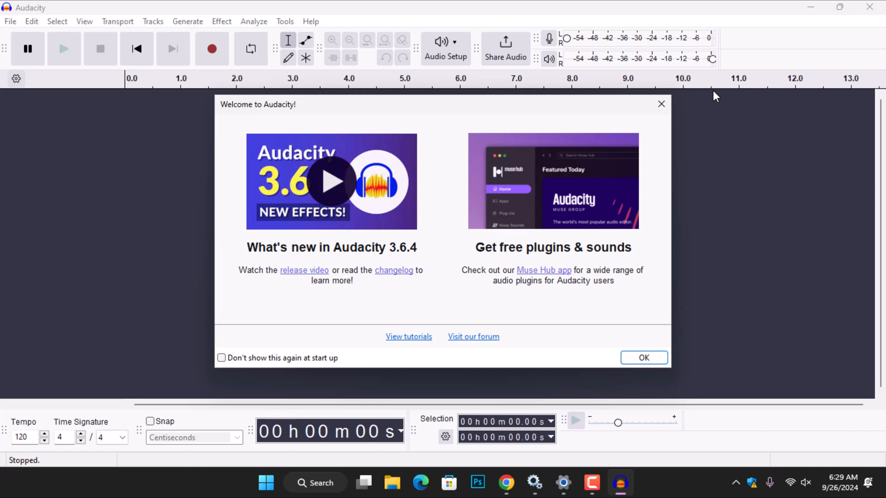
pyautogui.moveTo(448, 230)
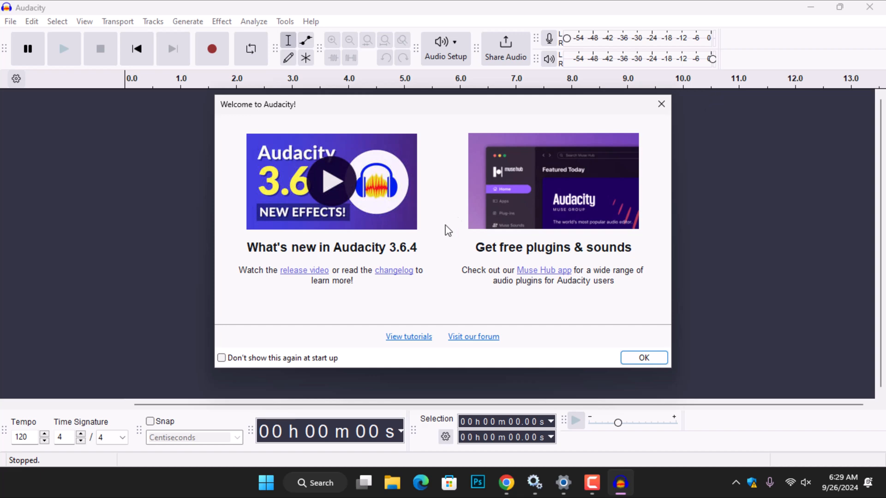
# Tick 'Don't show this again at start up' and close the Welcome dialog.
pyautogui.click(221, 358)
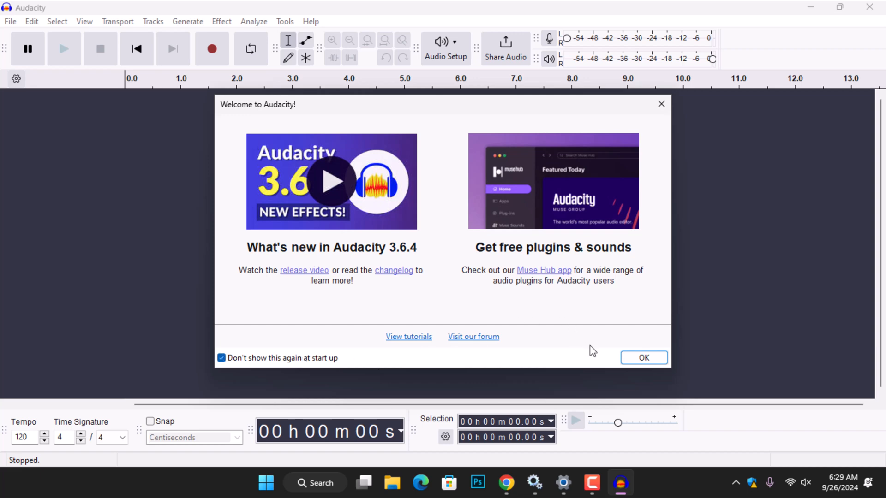
pyautogui.click(643, 358)
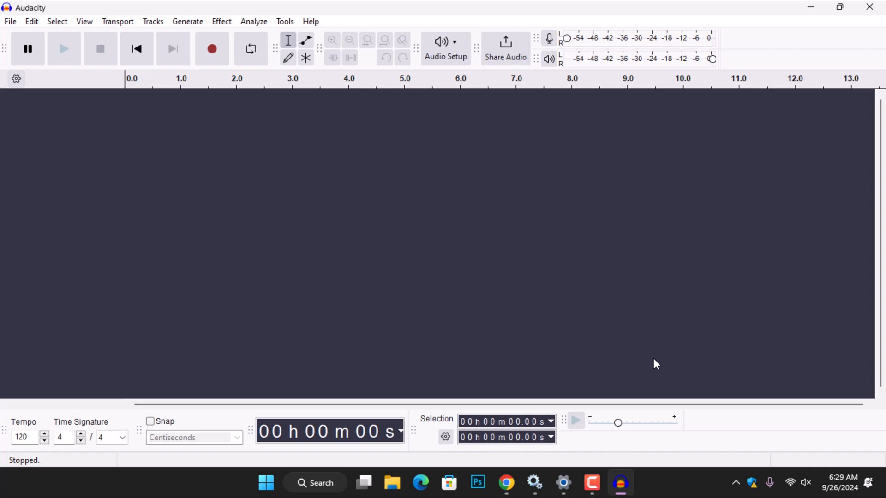
pyautogui.moveTo(212, 49)
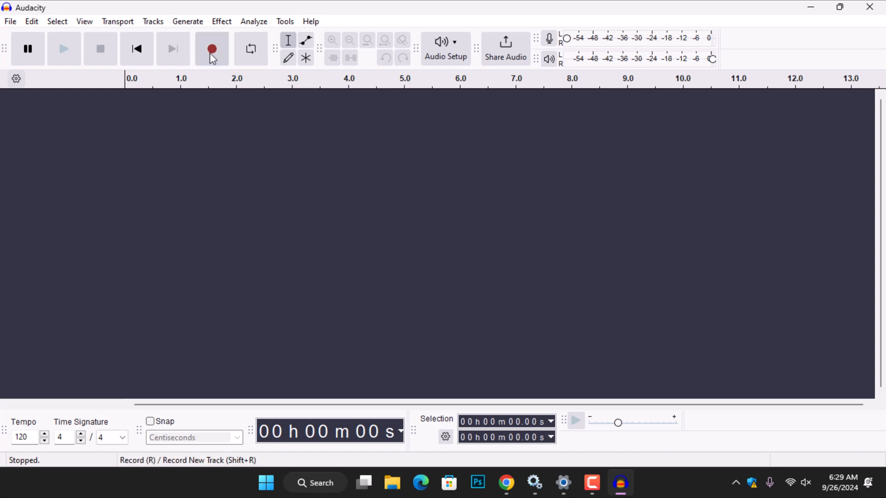
pyautogui.moveTo(212, 49)
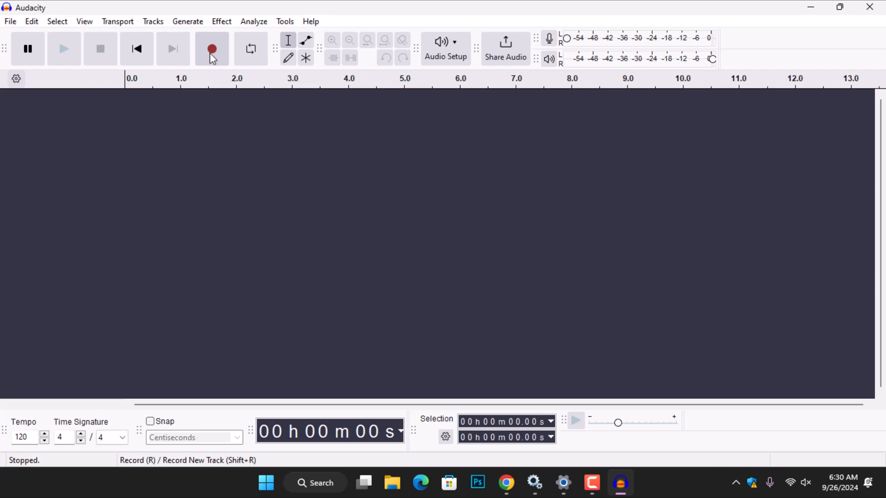
pyautogui.moveTo(58, 31)
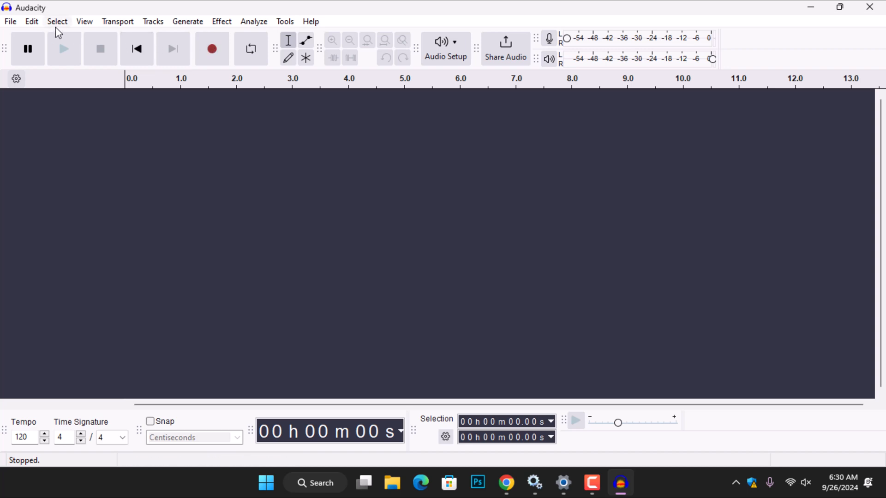
# In Edit > Preferences Audio Settings, set the host to Windows WASAPI.
pyautogui.click(31, 21)
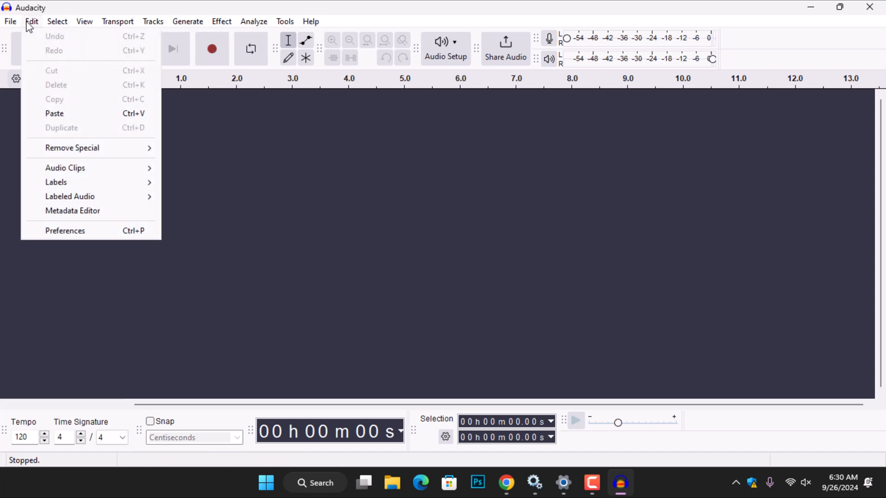
pyautogui.moveTo(65, 231)
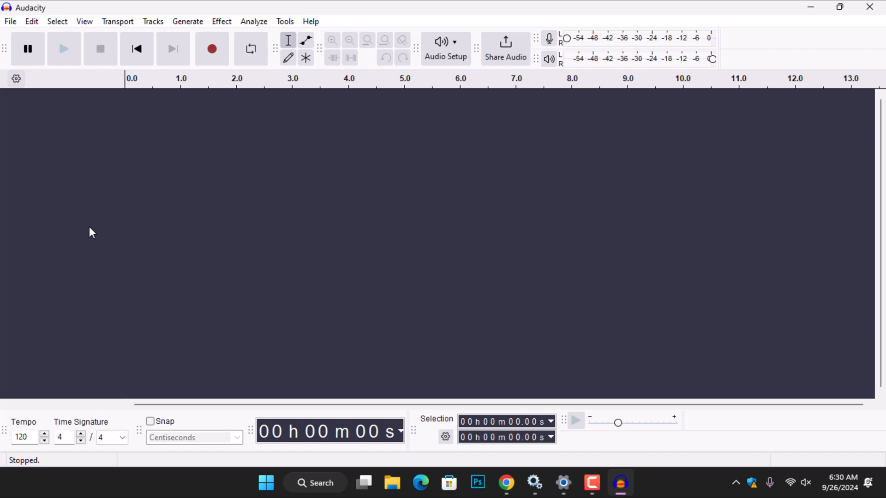
pyautogui.click(445, 49)
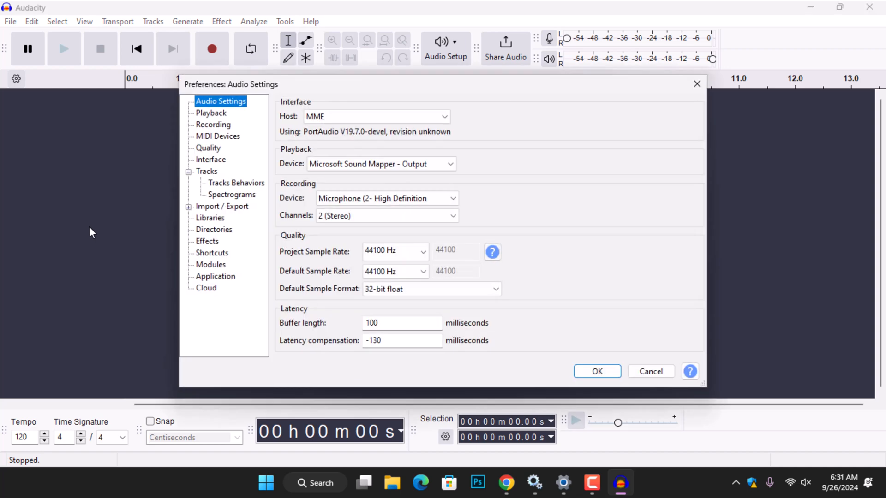
pyautogui.moveTo(214, 107)
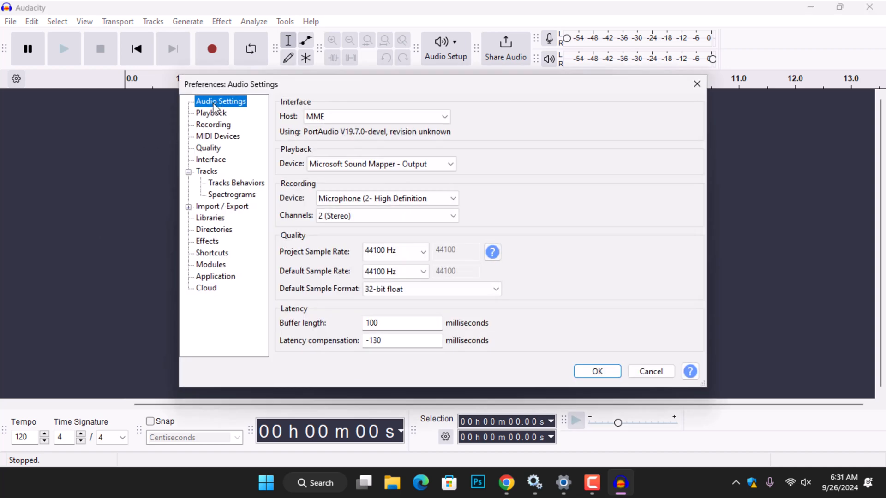
pyautogui.moveTo(262, 112)
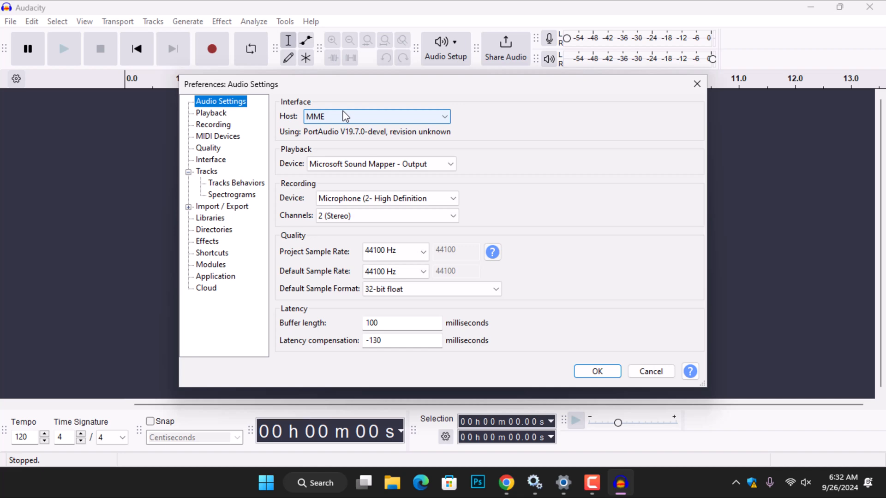
pyautogui.click(376, 117)
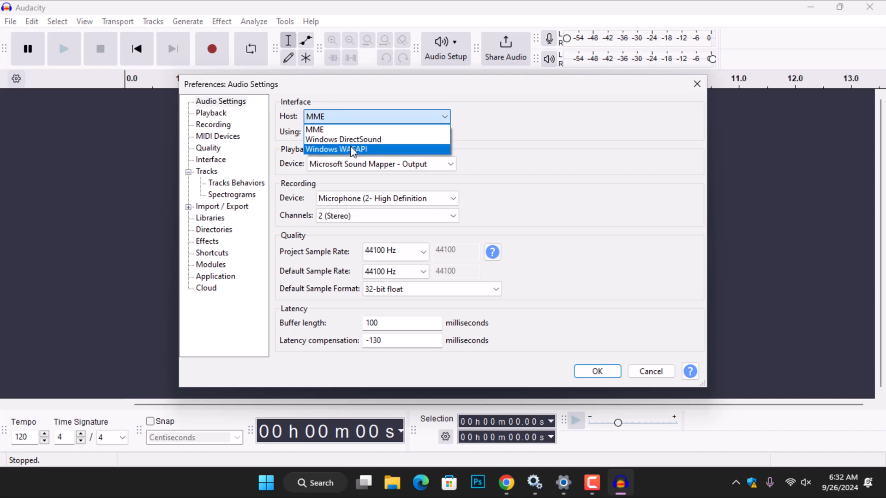
pyautogui.moveTo(351, 156)
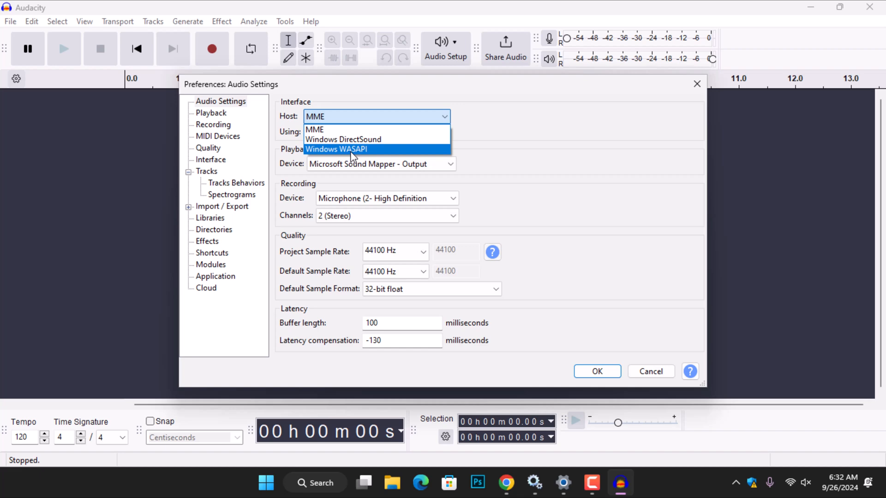
pyautogui.click(336, 149)
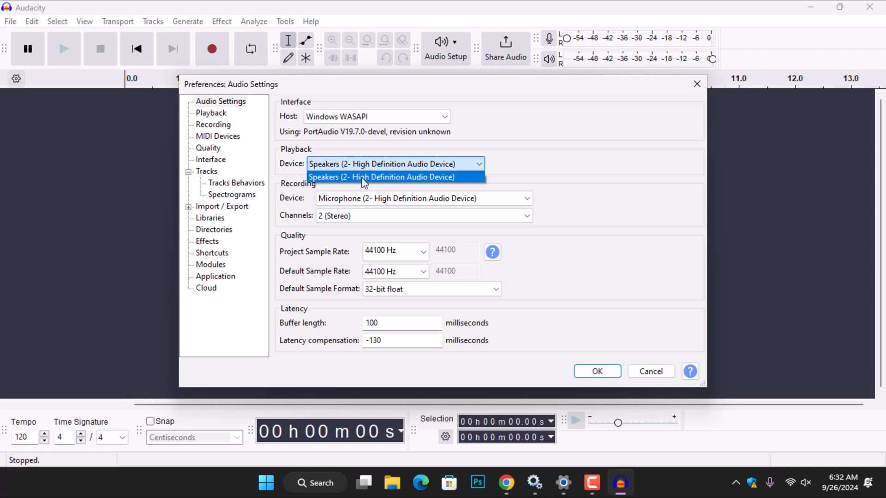
# Set playback to Speakers and recording to Speakers (loopback), then apply.
pyautogui.click(382, 177)
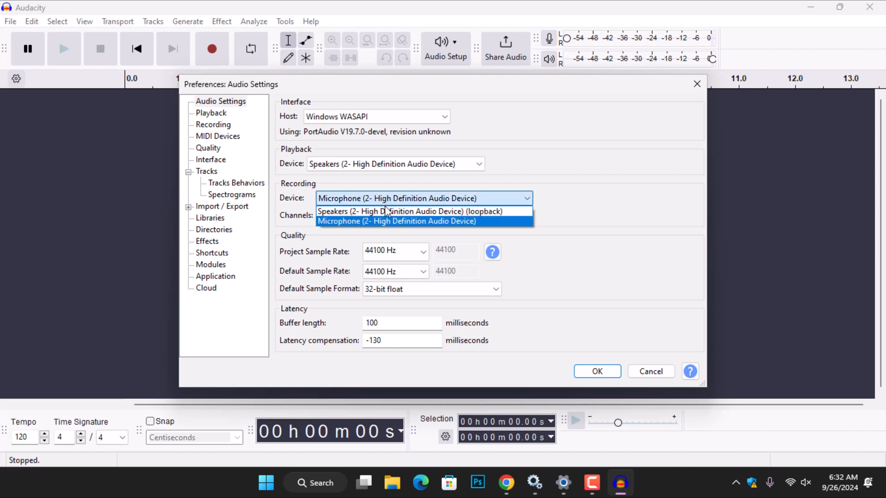
pyautogui.click(409, 211)
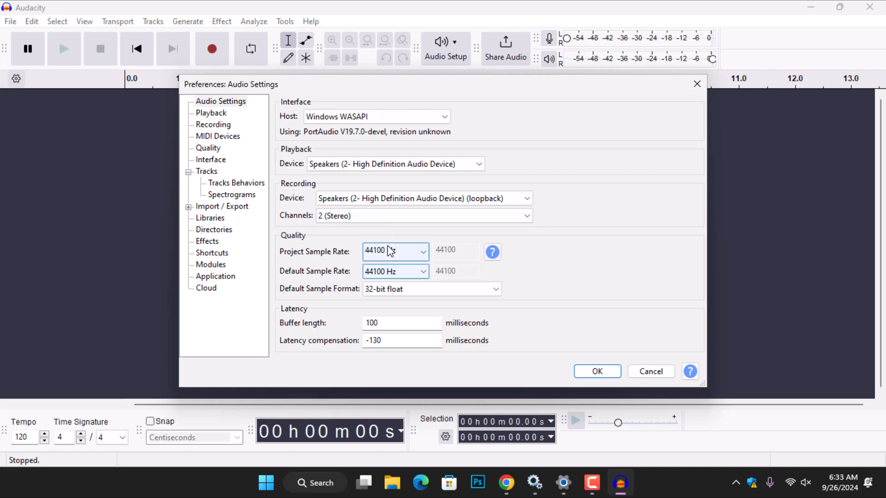
pyautogui.click(395, 251)
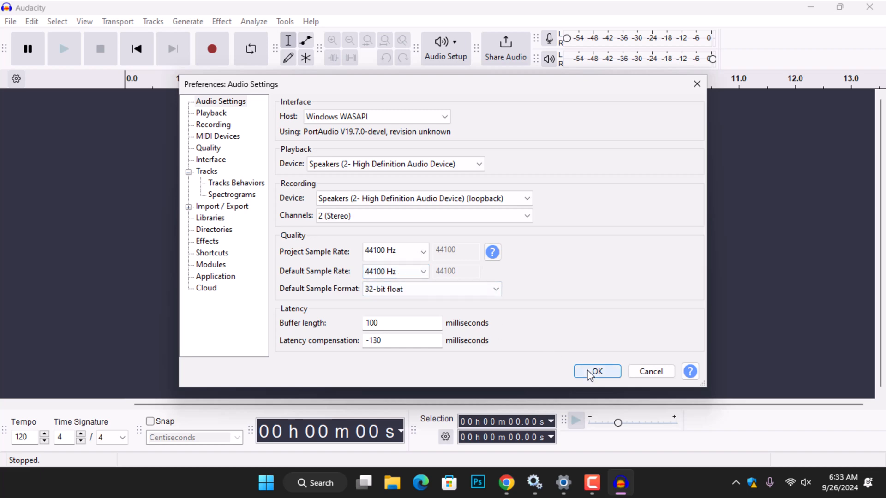
pyautogui.click(596, 371)
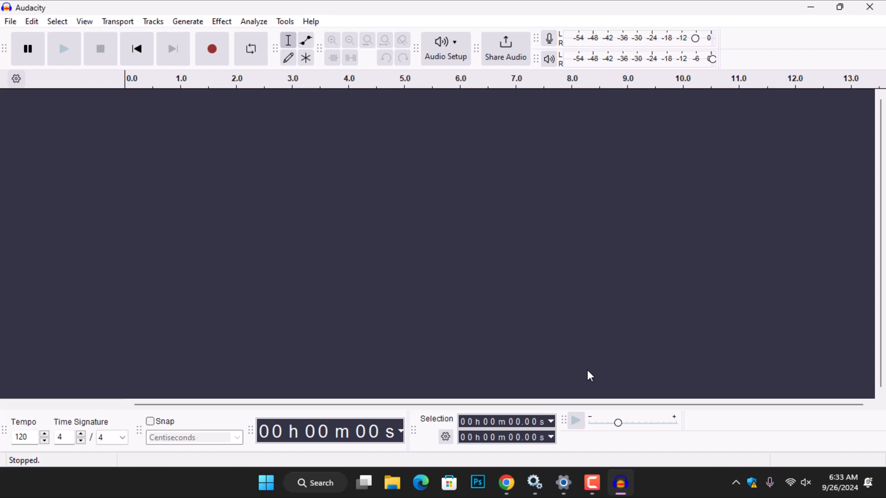
pyautogui.moveTo(445, 56)
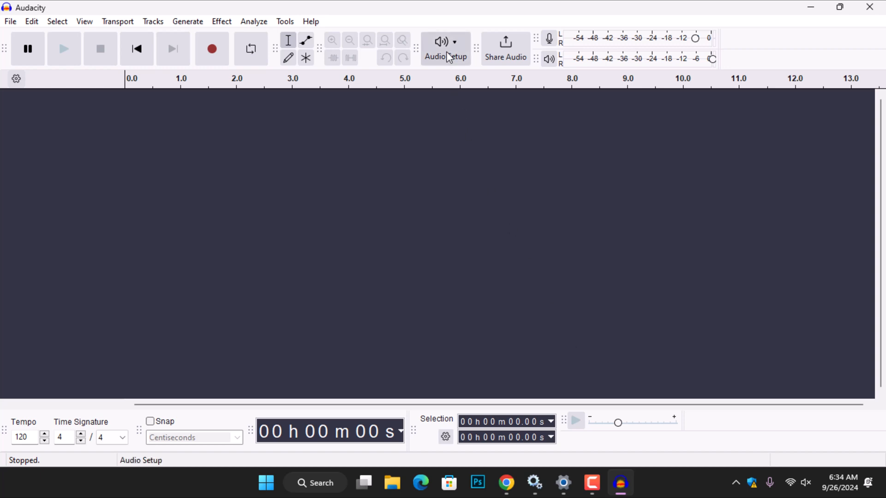
pyautogui.click(444, 49)
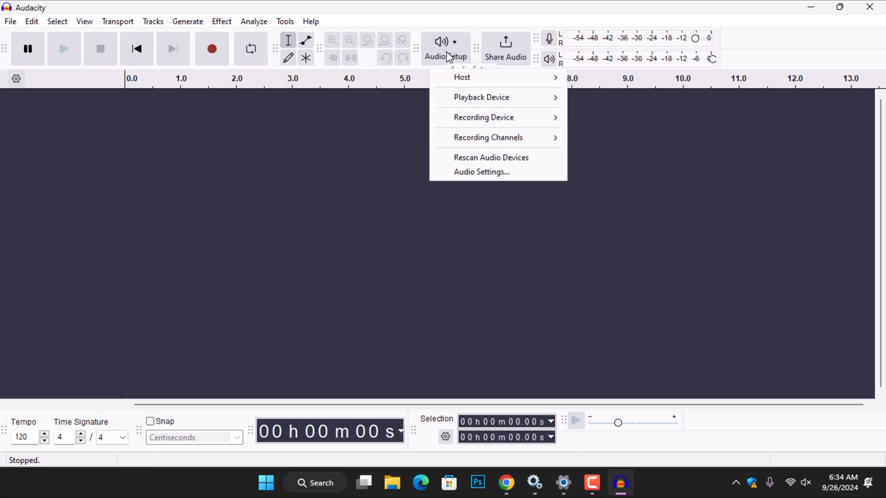
pyautogui.moveTo(482, 172)
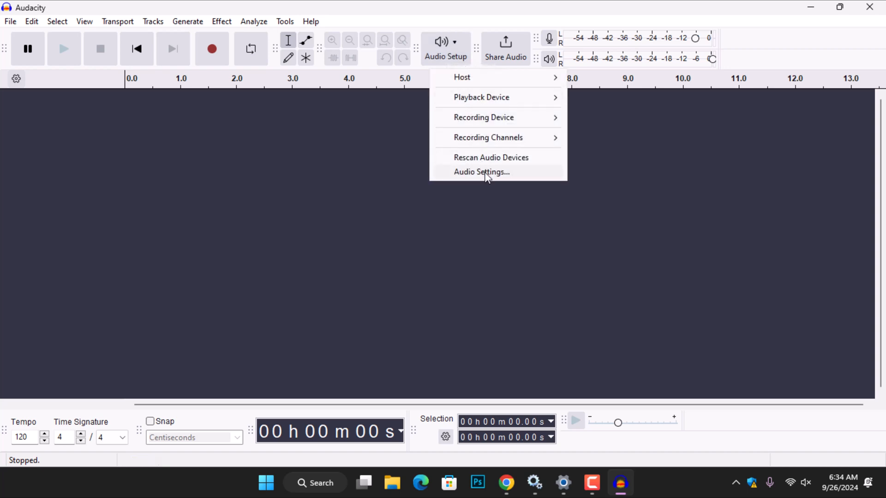
pyautogui.click(482, 171)
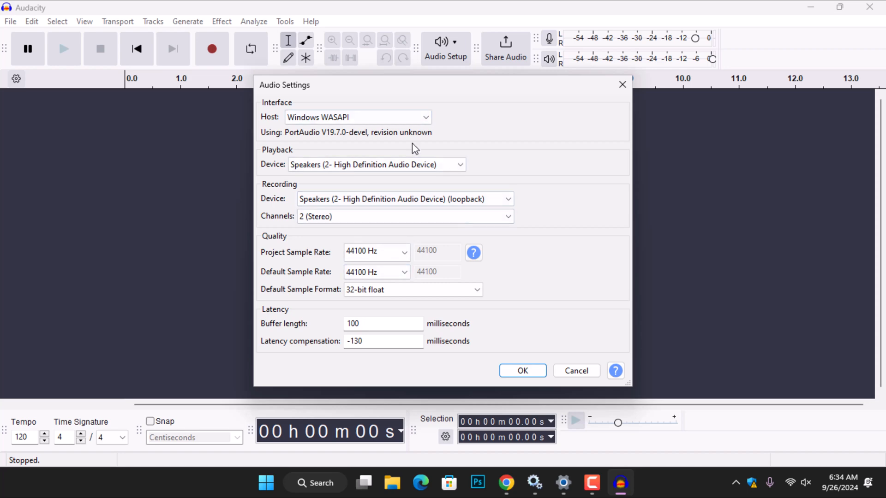
pyautogui.click(521, 371)
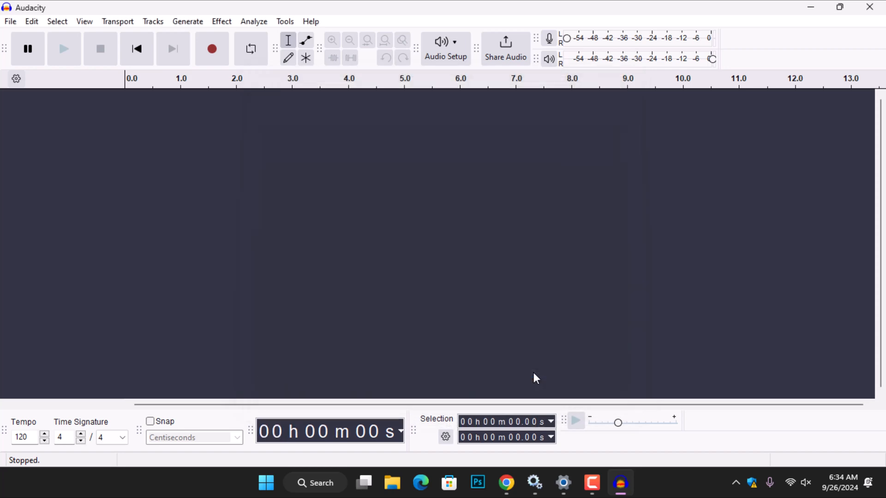
pyautogui.moveTo(212, 49)
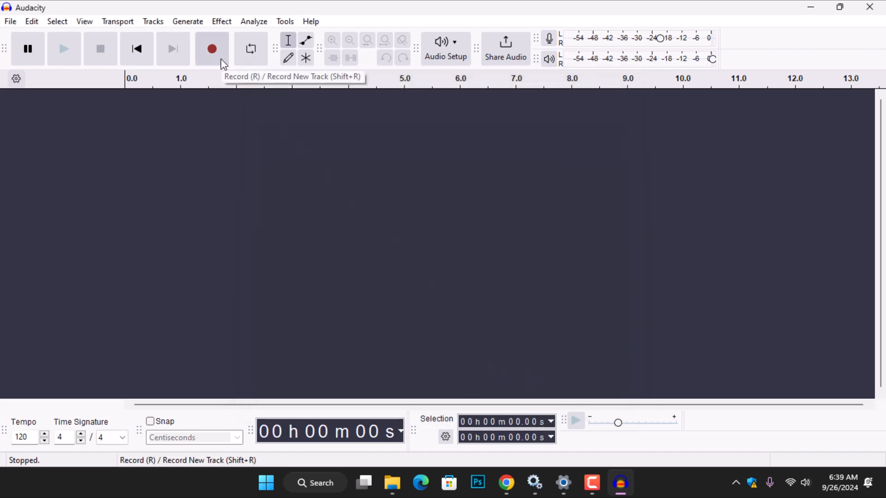
# Record the Bump - Dyalla track playing in Media Player for about 27 seconds, then stop.
pyautogui.click(213, 49)
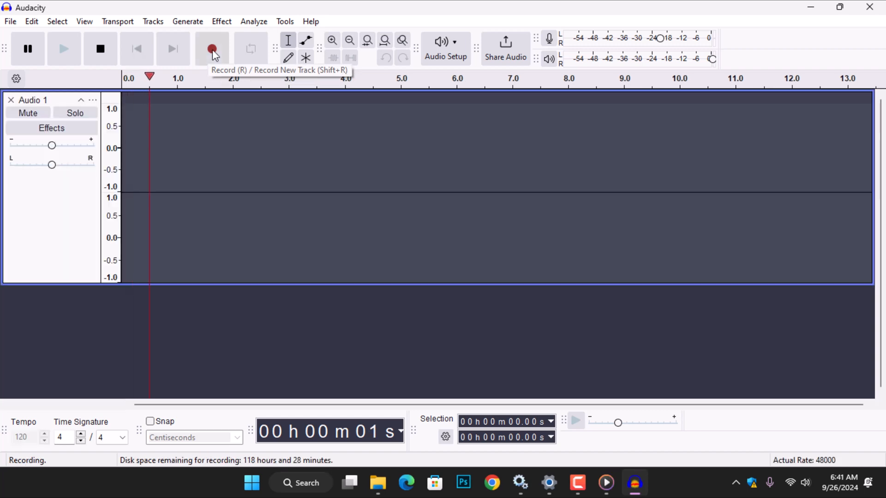
pyautogui.click(212, 49)
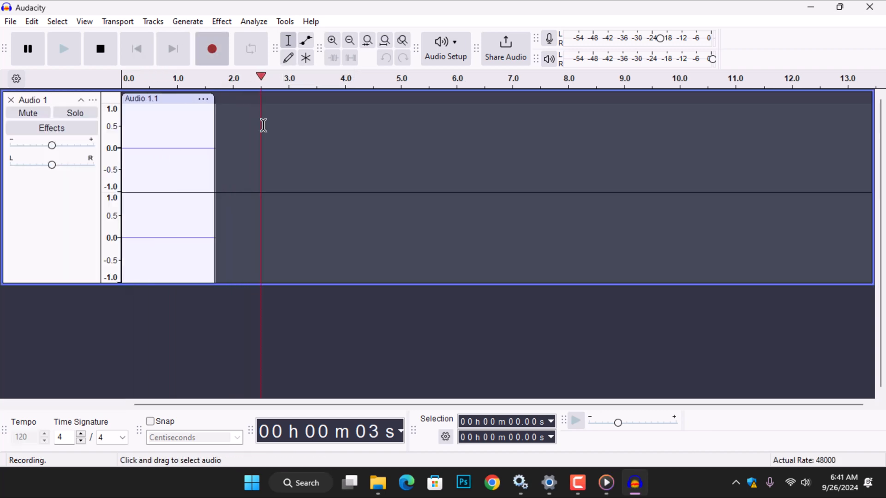
pyautogui.click(605, 483)
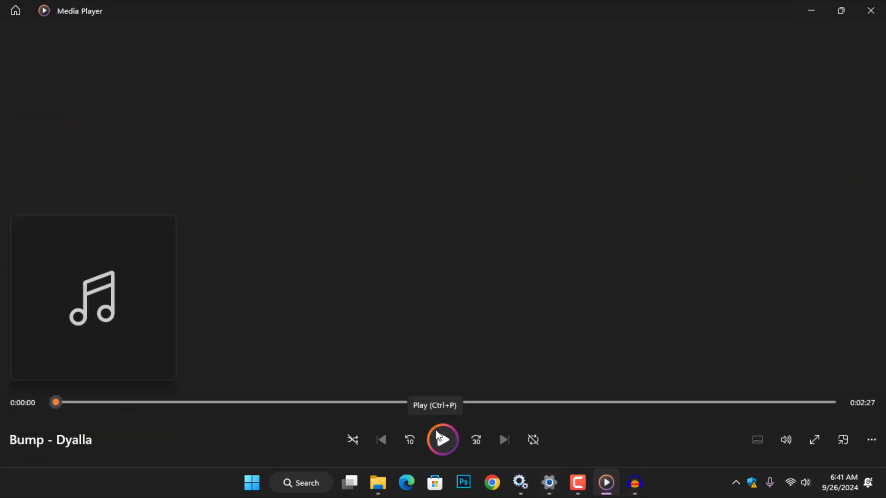
pyautogui.click(442, 439)
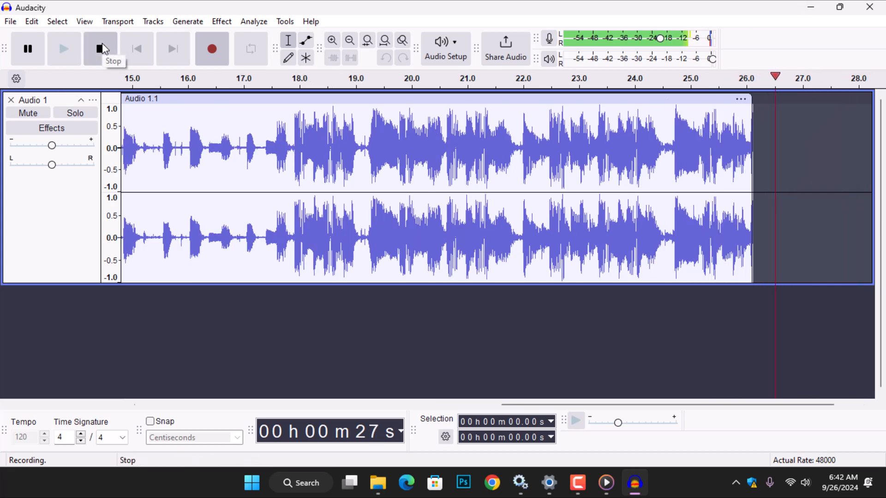
pyautogui.click(101, 49)
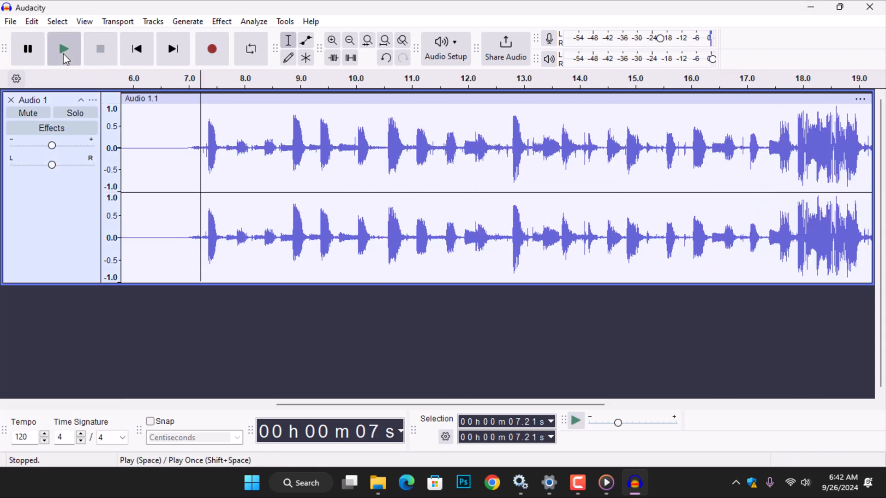
pyautogui.click(64, 49)
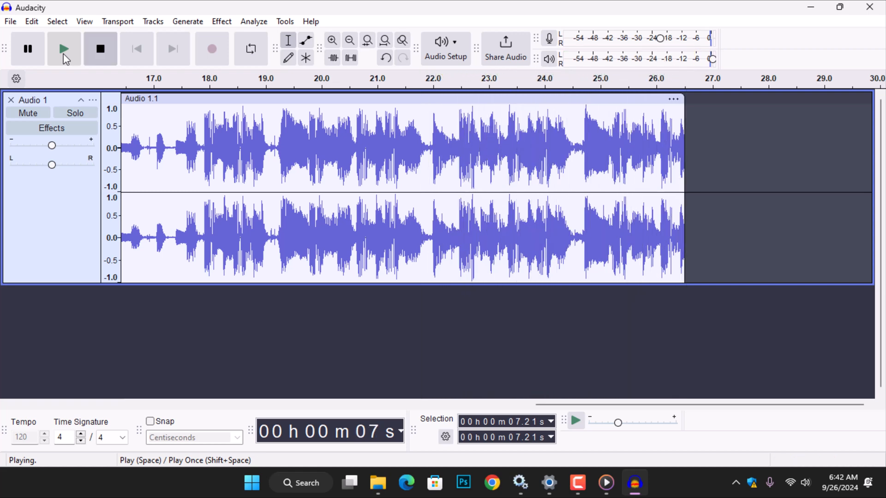
pyautogui.click(100, 49)
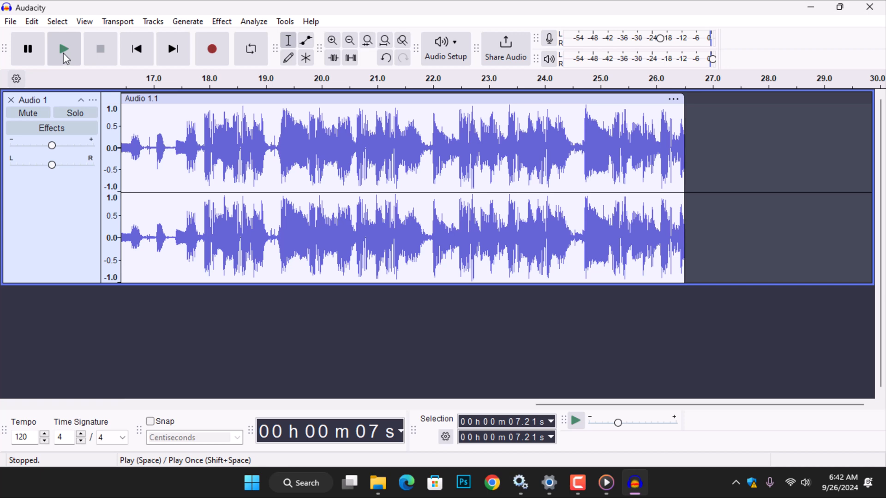
pyautogui.click(9, 21)
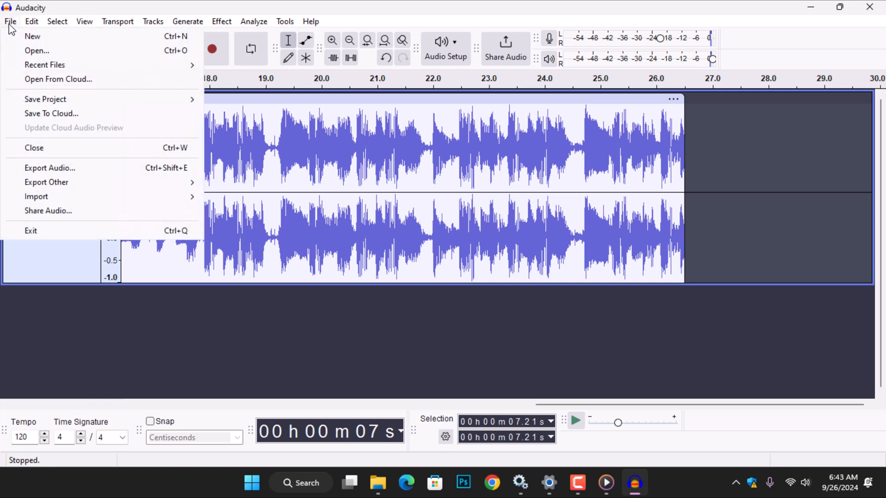
pyautogui.moveTo(112, 177)
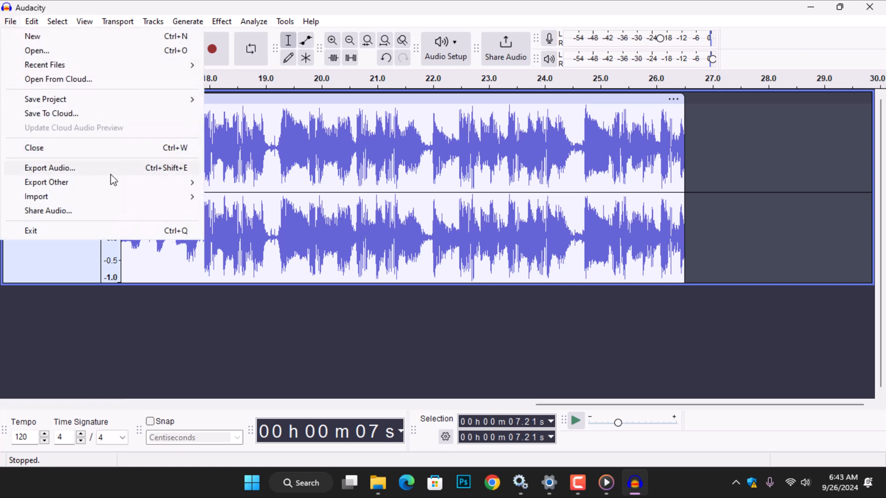
pyautogui.moveTo(101, 175)
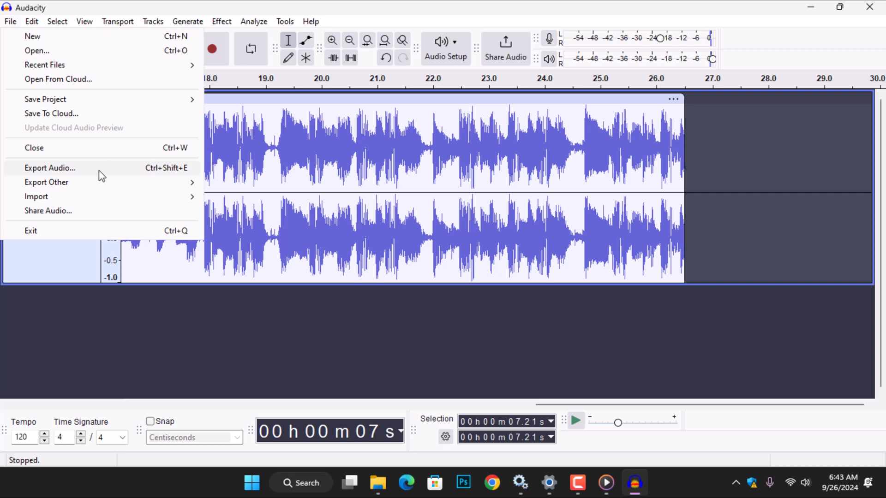
# Start File > Export Audio and choose Export to computer.
pyautogui.click(50, 168)
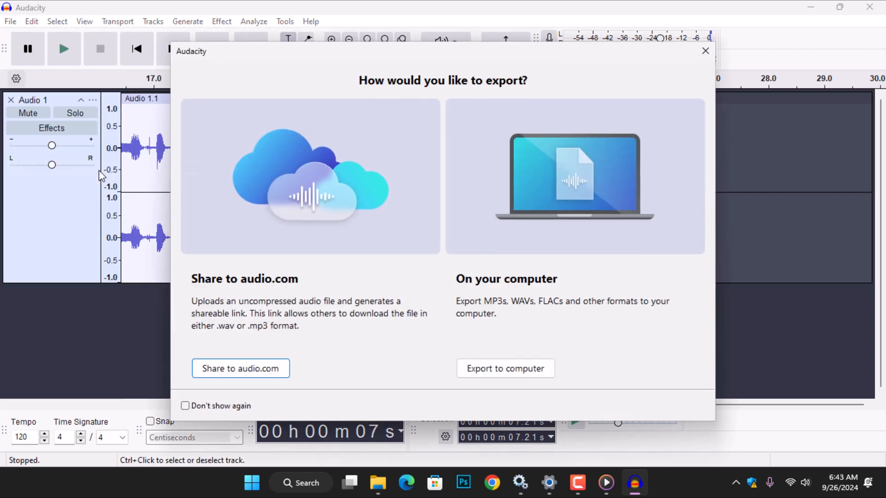
pyautogui.moveTo(327, 247)
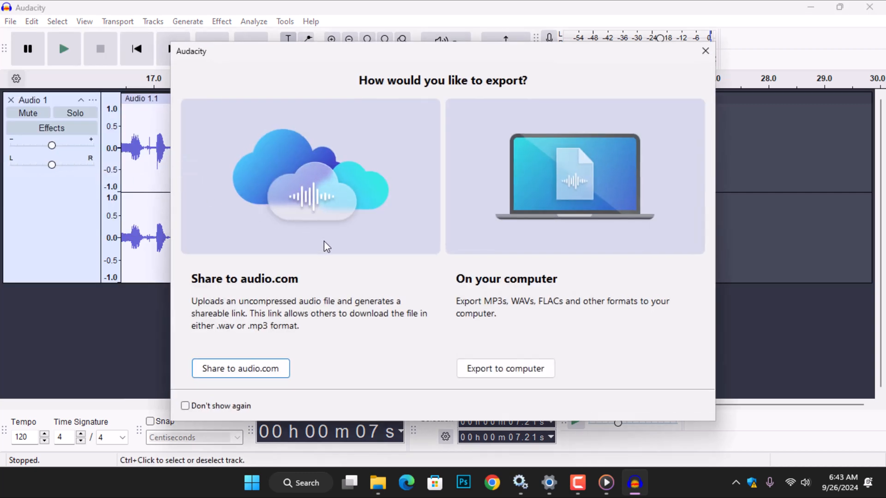
pyautogui.moveTo(300, 235)
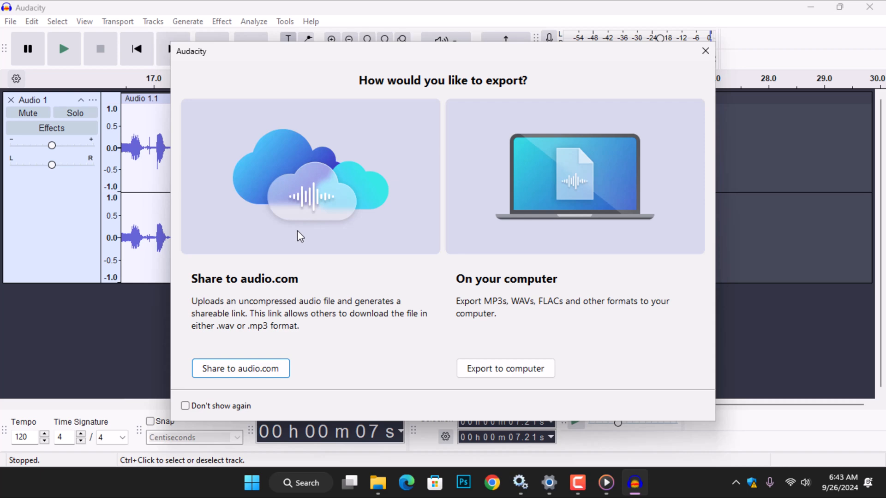
pyautogui.moveTo(578, 220)
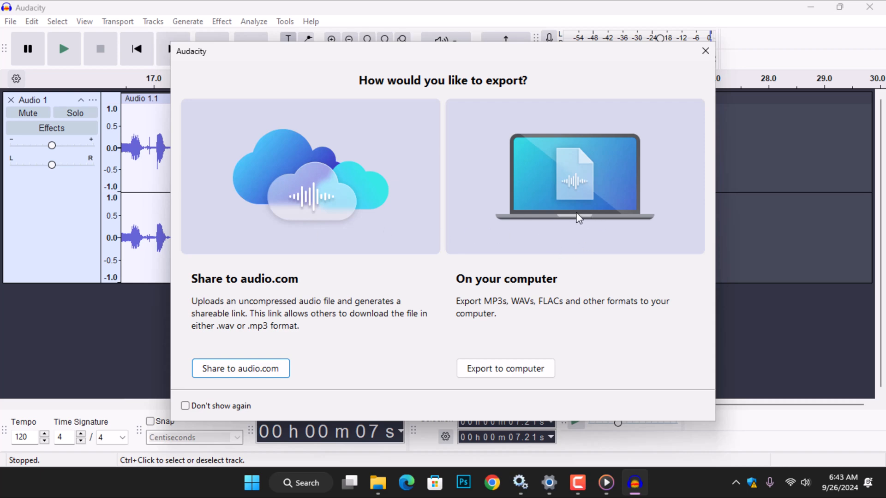
pyautogui.moveTo(529, 337)
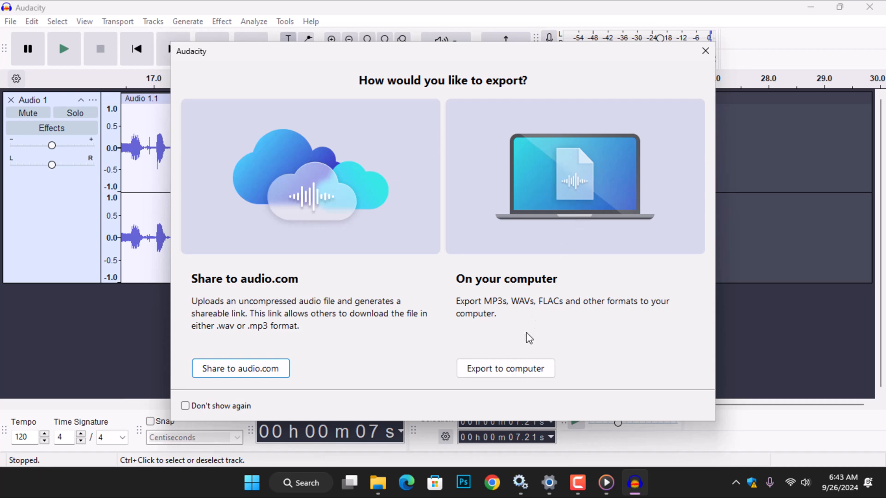
pyautogui.click(505, 368)
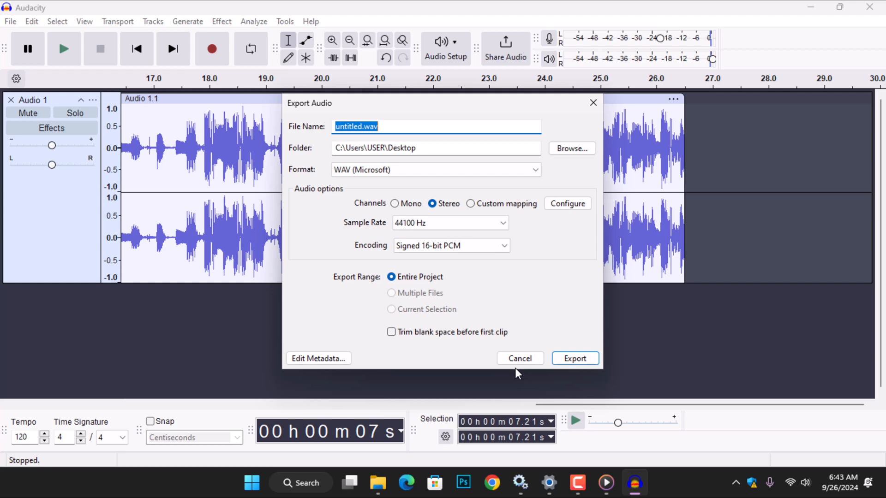
# Export as 'Rec 1' WAV at 44100 Hz to the Desktop.
pyautogui.write('Rec 1')
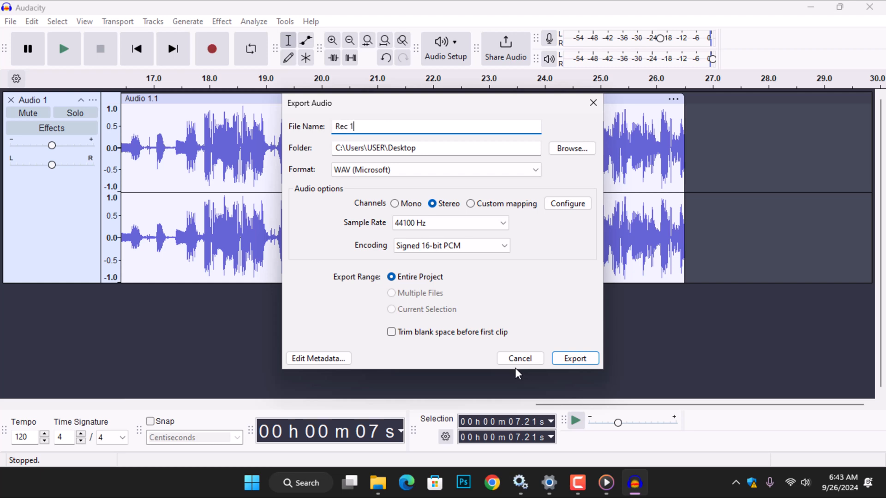
pyautogui.moveTo(552, 152)
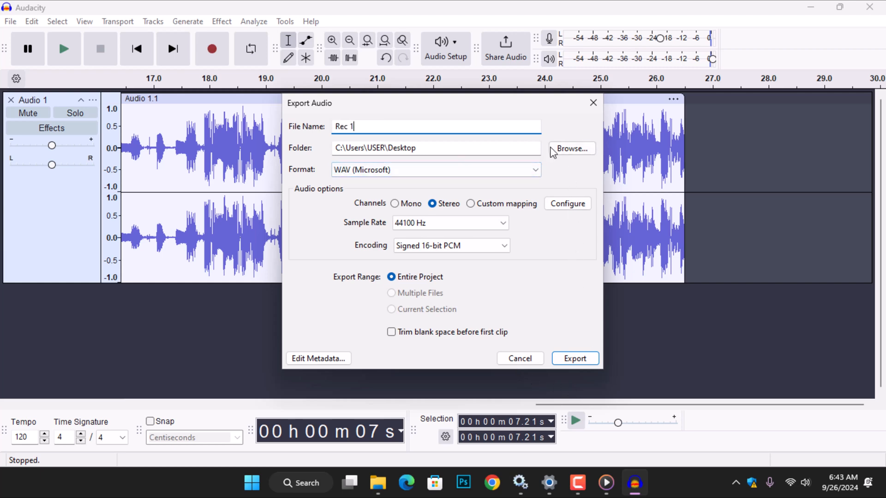
pyautogui.click(570, 148)
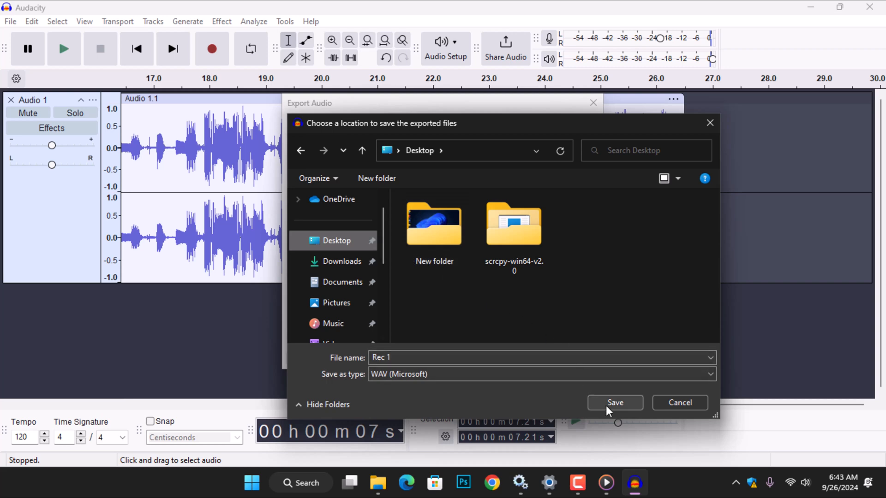
pyautogui.click(614, 402)
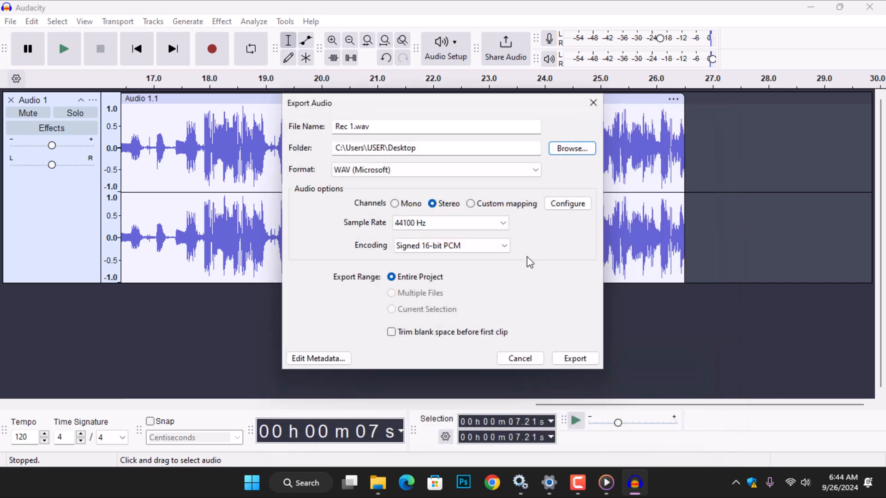
pyautogui.click(434, 170)
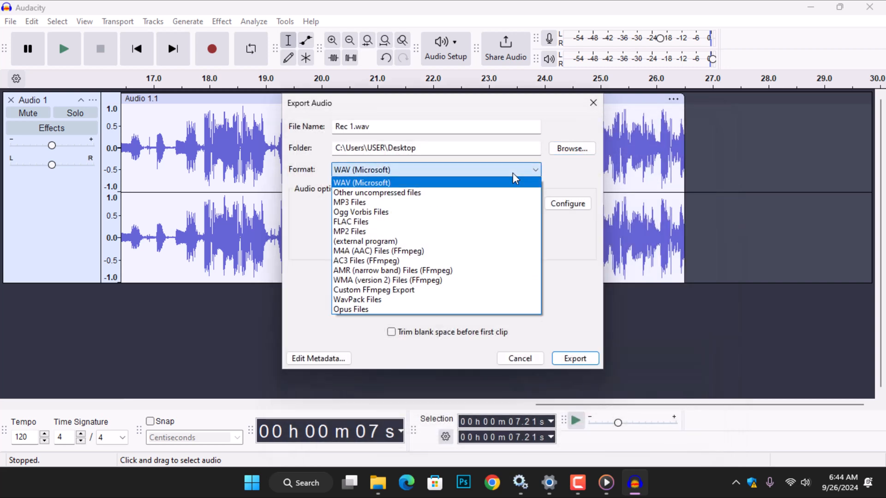
pyautogui.moveTo(483, 299)
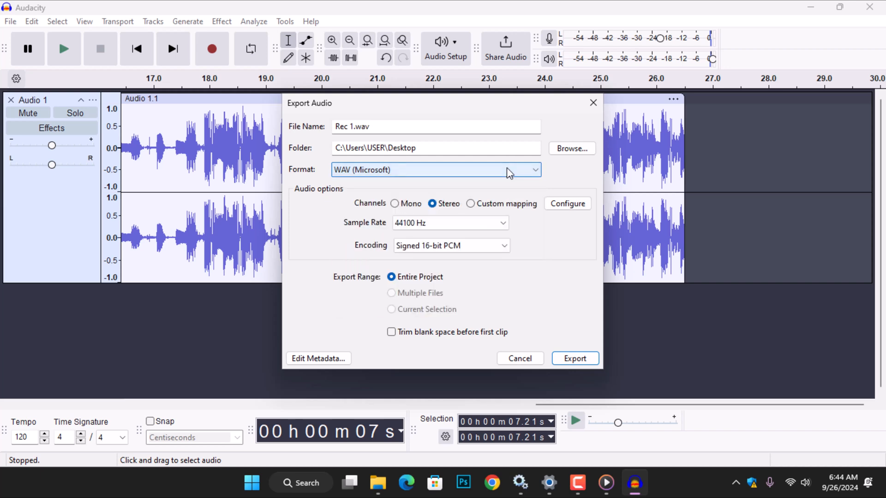
pyautogui.moveTo(471, 205)
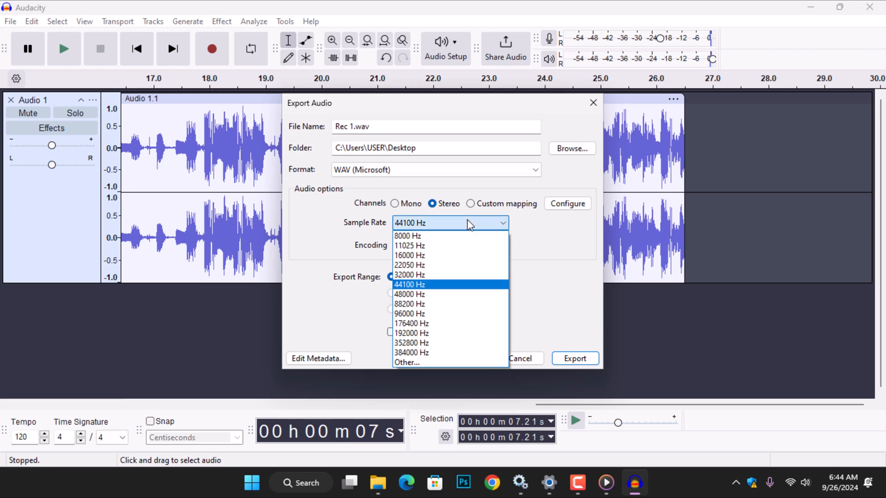
pyautogui.moveTo(479, 256)
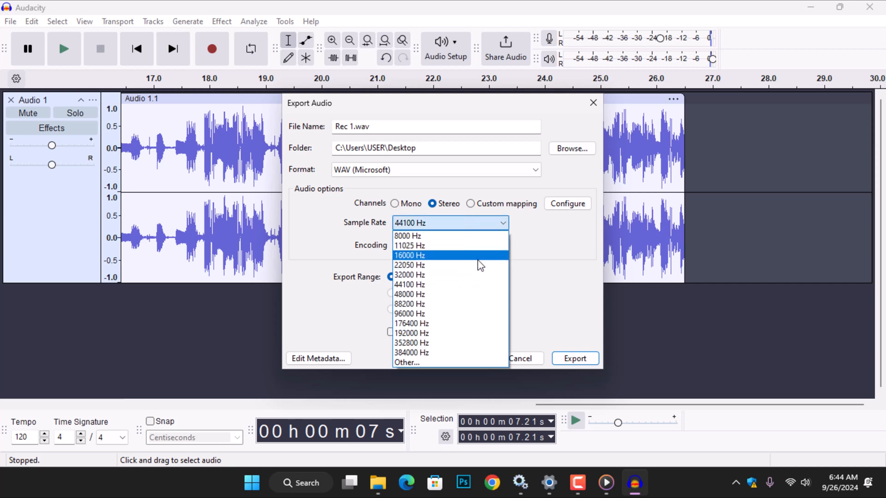
pyautogui.click(409, 284)
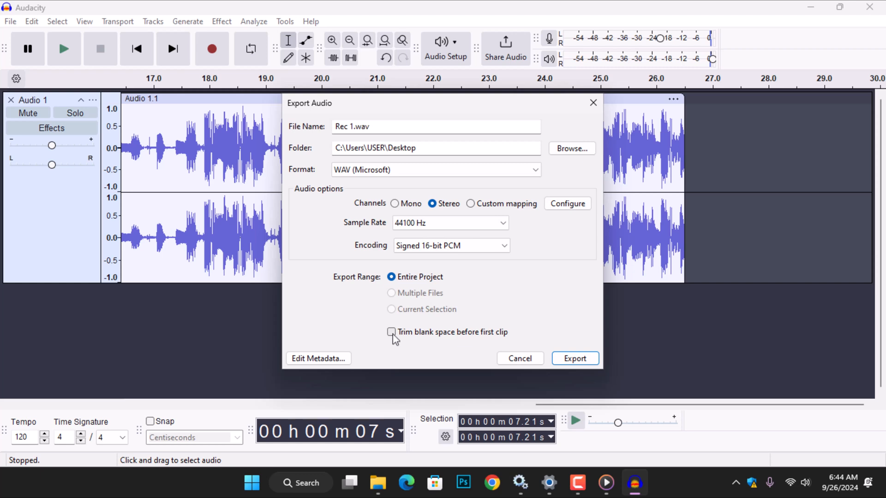
pyautogui.moveTo(575, 358)
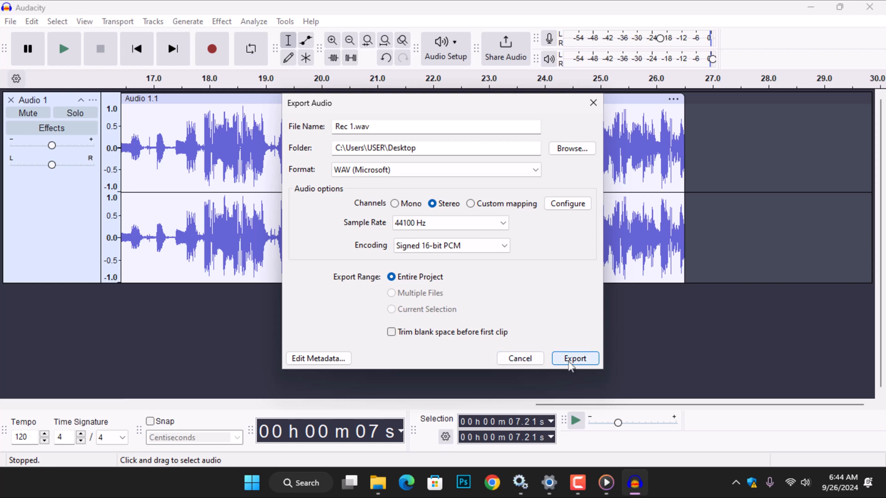
pyautogui.click(575, 358)
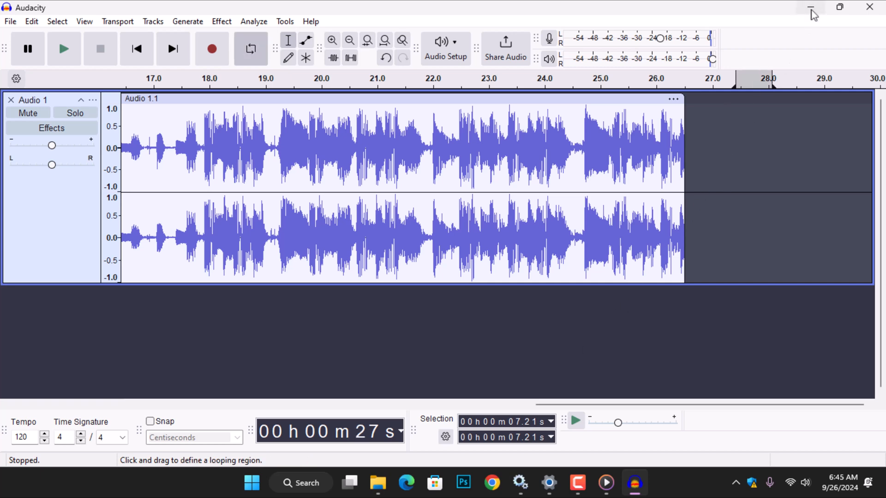
# Minimize Audacity and play Rec 1 from the desktop in Media Player.
pyautogui.click(811, 6)
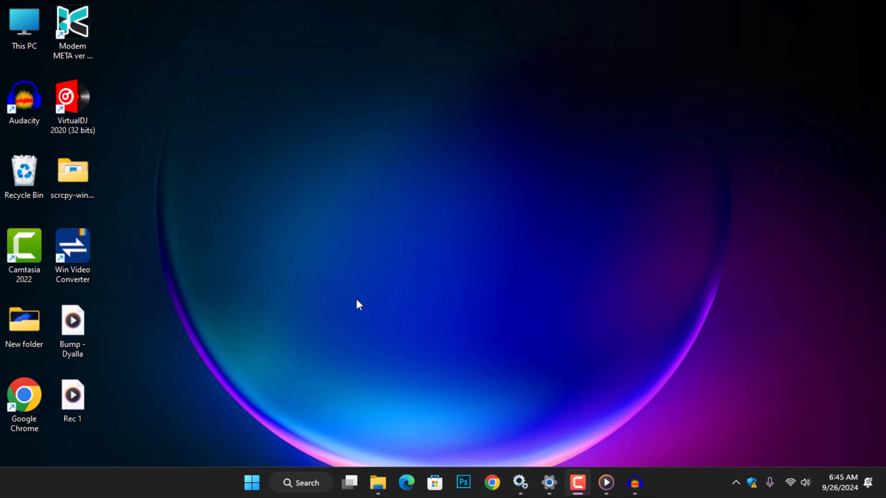
pyautogui.doubleClick(72, 396)
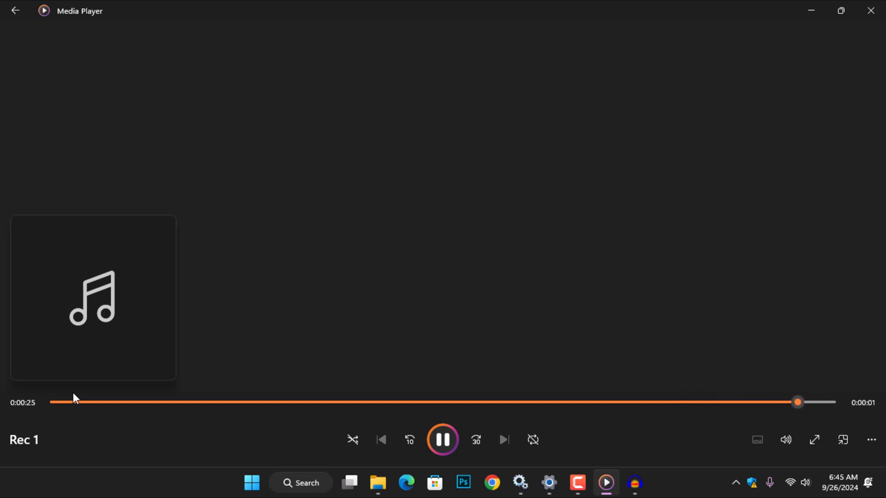
pyautogui.click(870, 10)
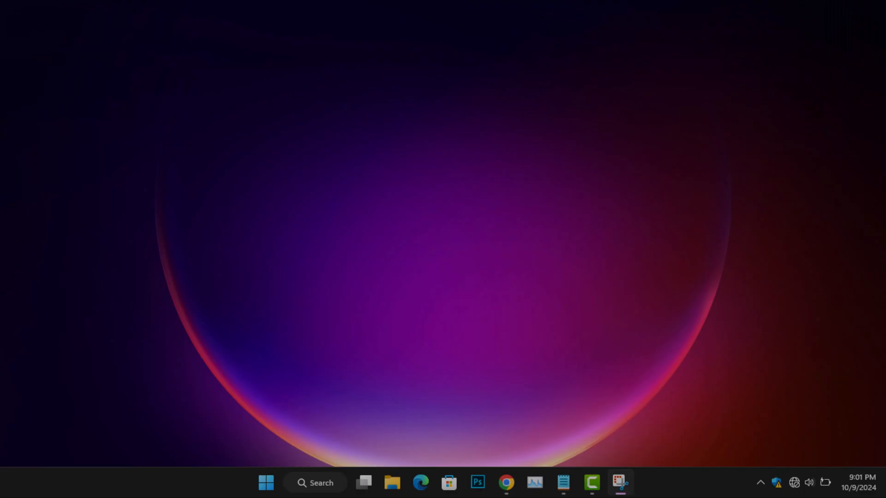